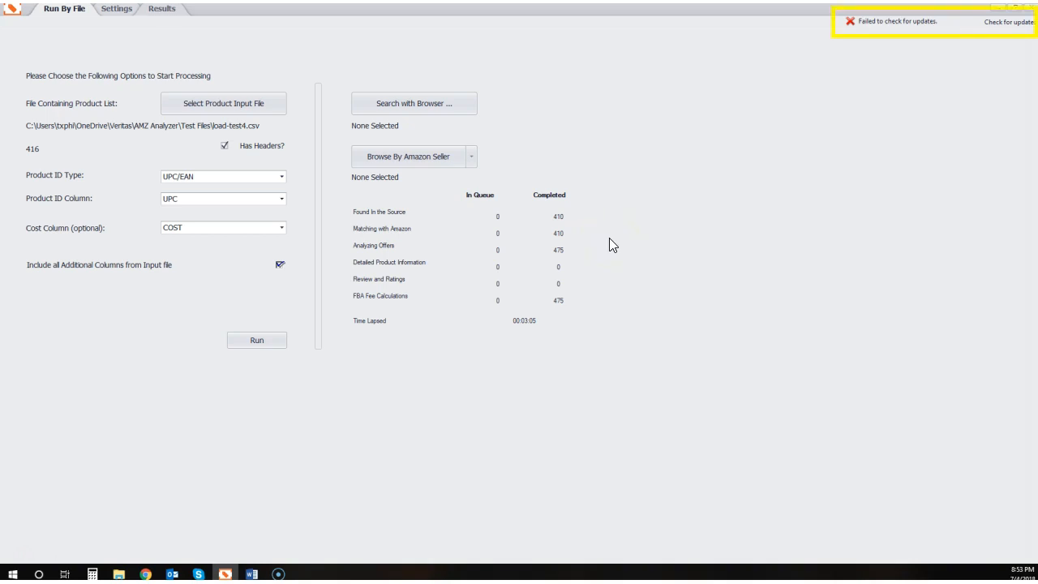
pyautogui.moveTo(892, 15)
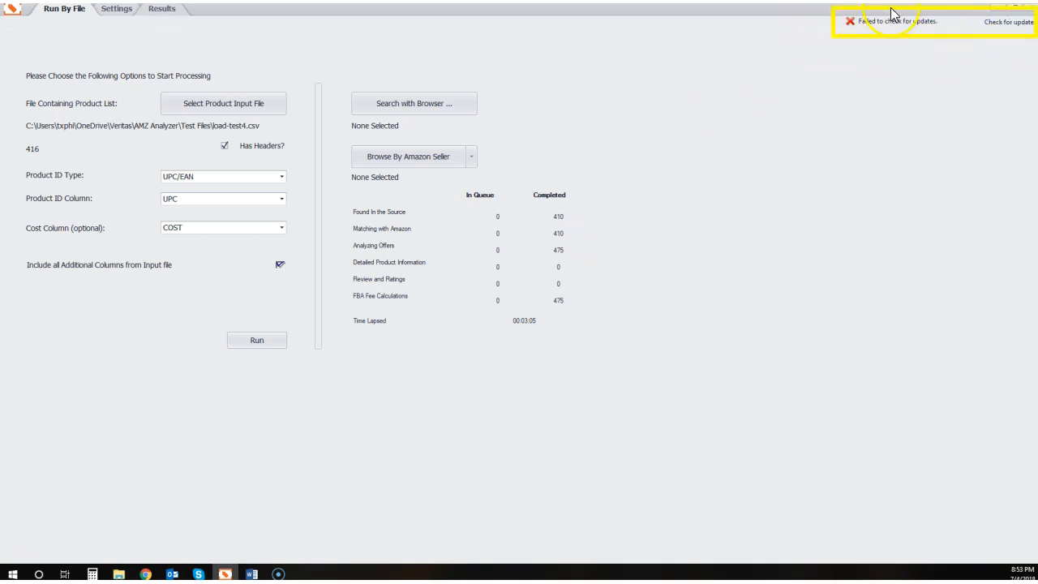
pyautogui.moveTo(874, 38)
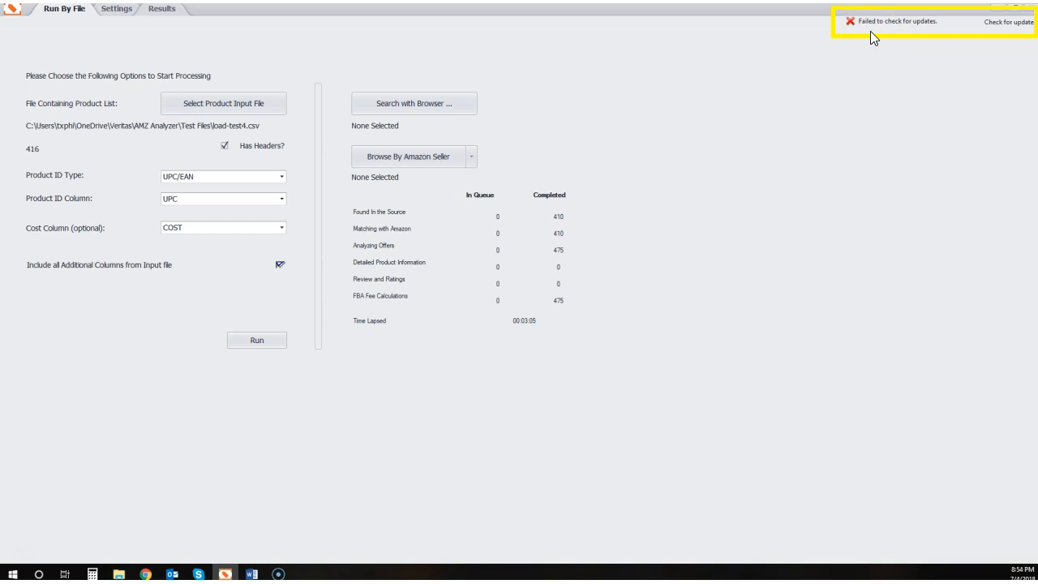
pyautogui.moveTo(931, 48)
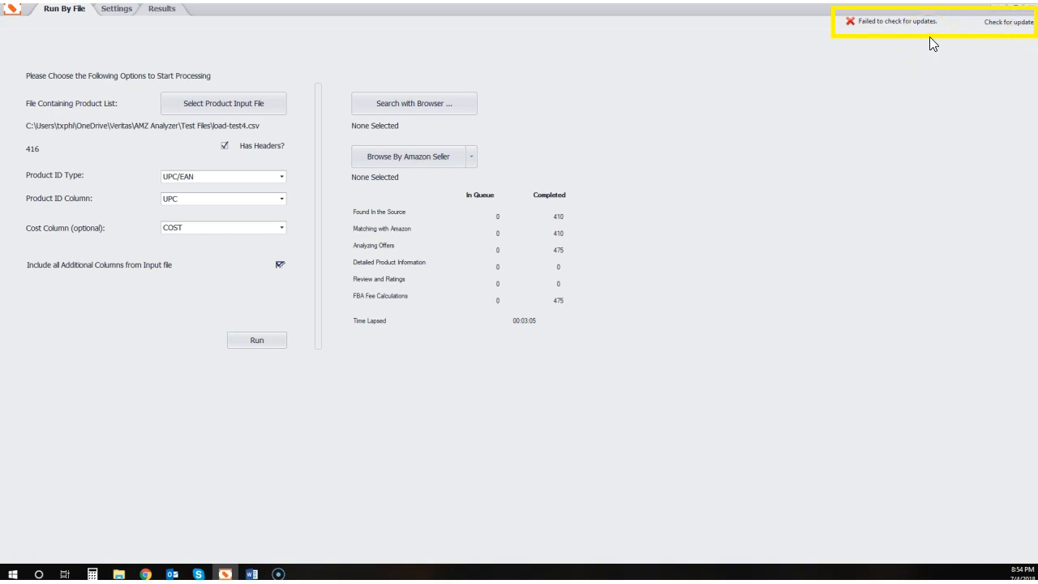
pyautogui.moveTo(849, 20)
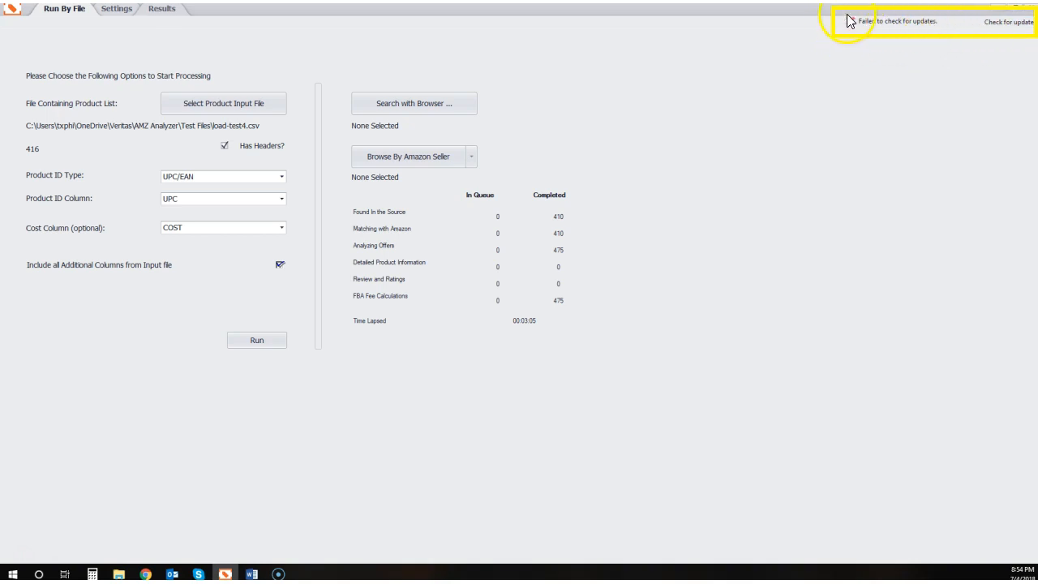
pyautogui.moveTo(961, 40)
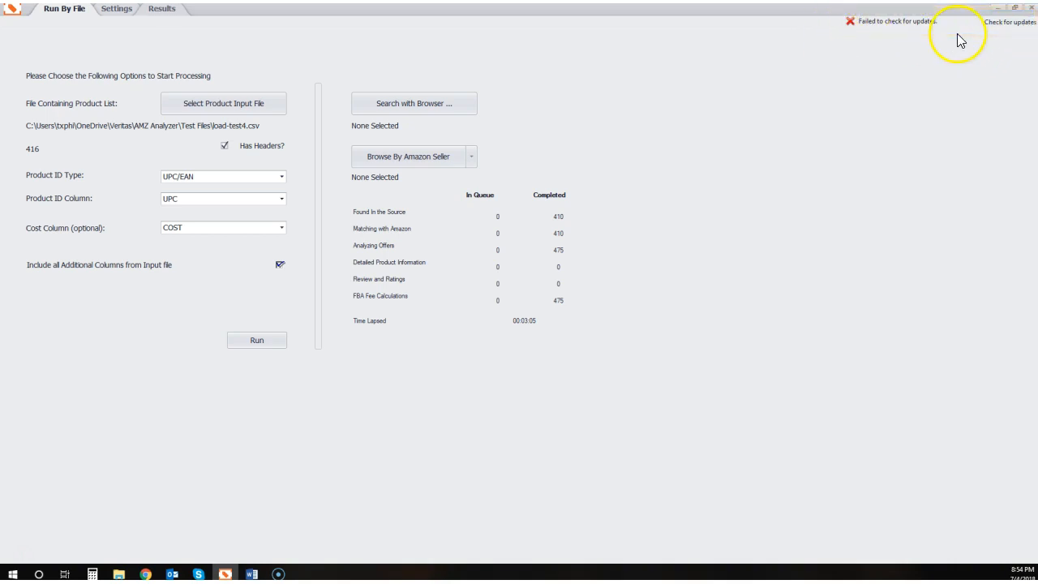
pyautogui.moveTo(231, 393)
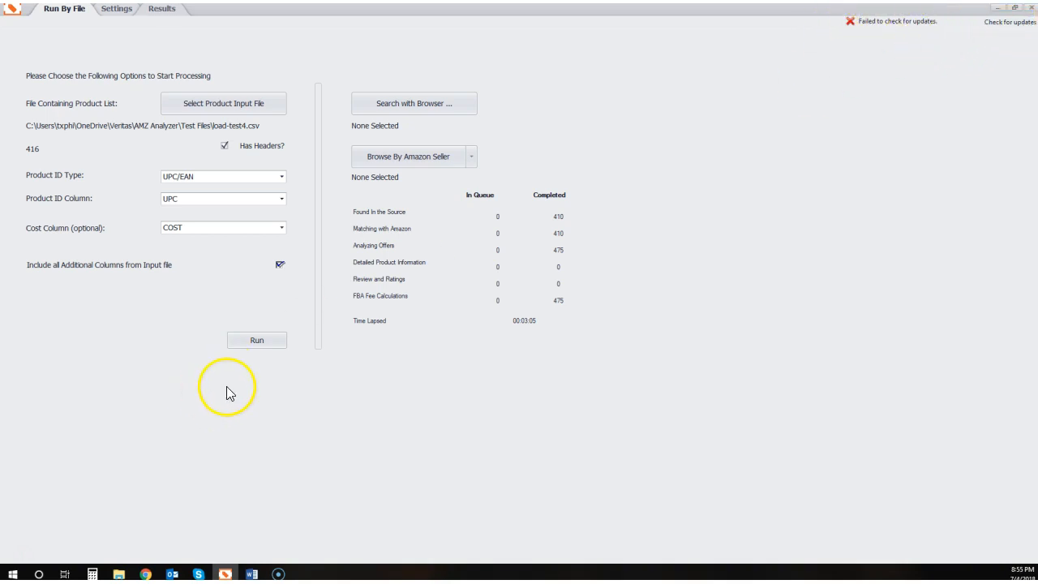
pyautogui.moveTo(275, 380)
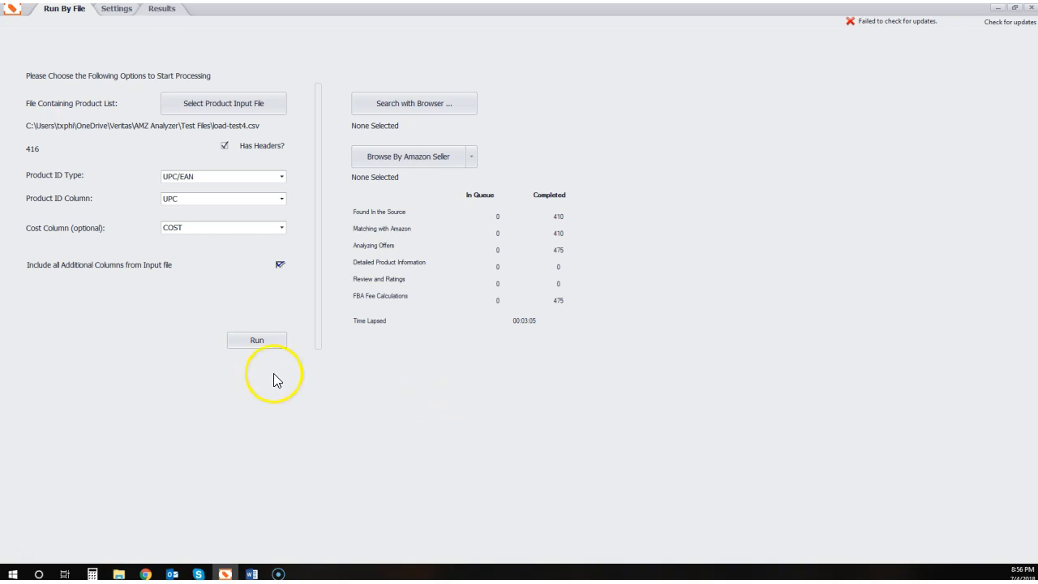
pyautogui.moveTo(147, 73)
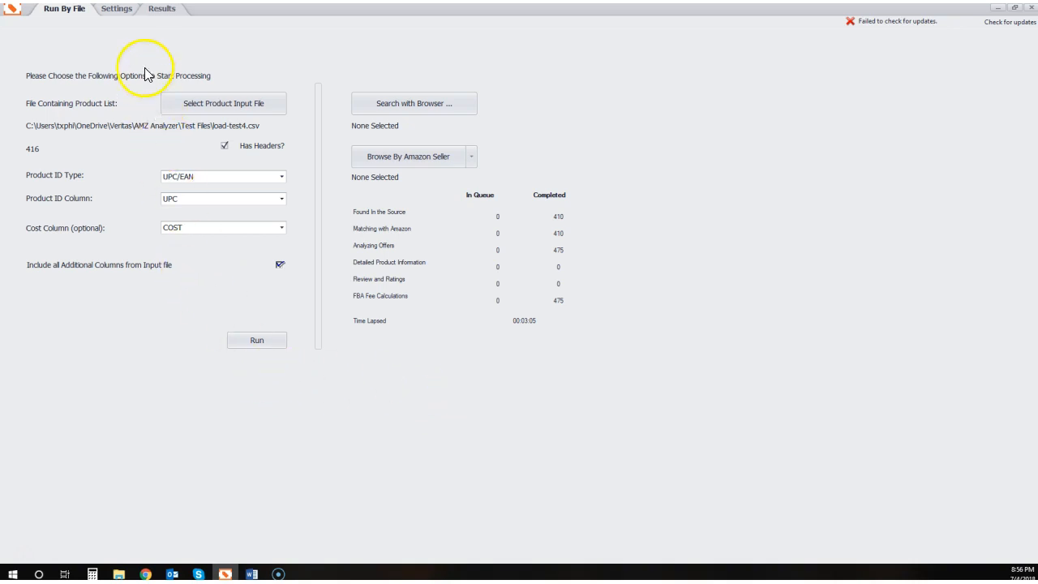
# Show the Results grid through the saved Potential Winners 2 view
pyautogui.click(162, 9)
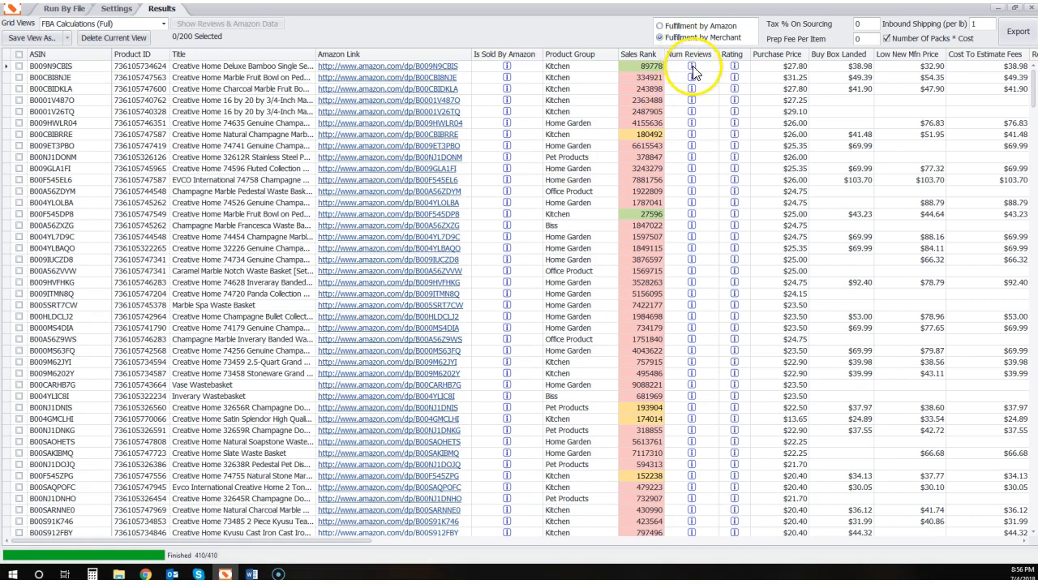
pyautogui.moveTo(729, 59)
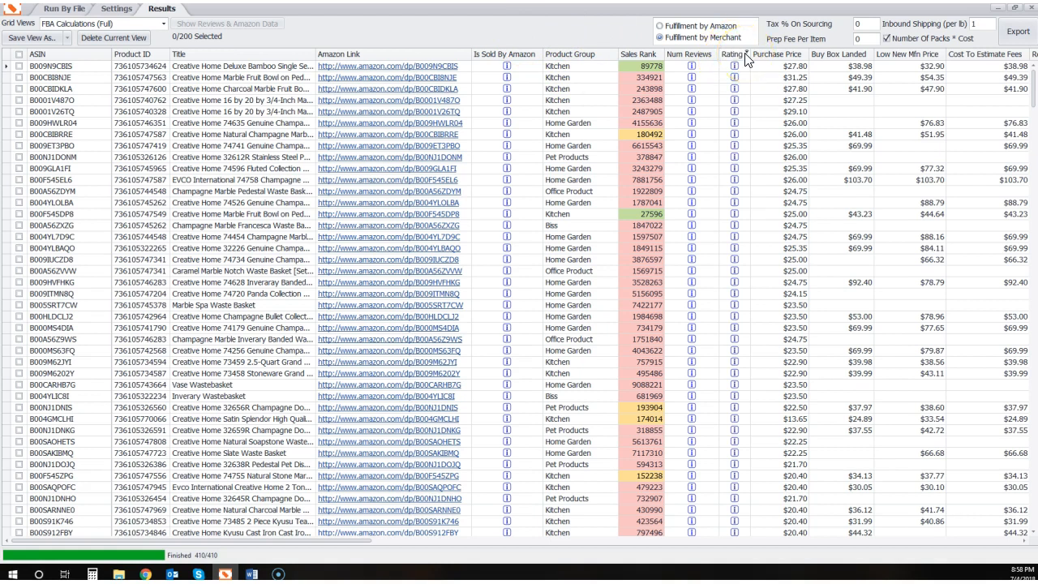
pyautogui.moveTo(234, 74)
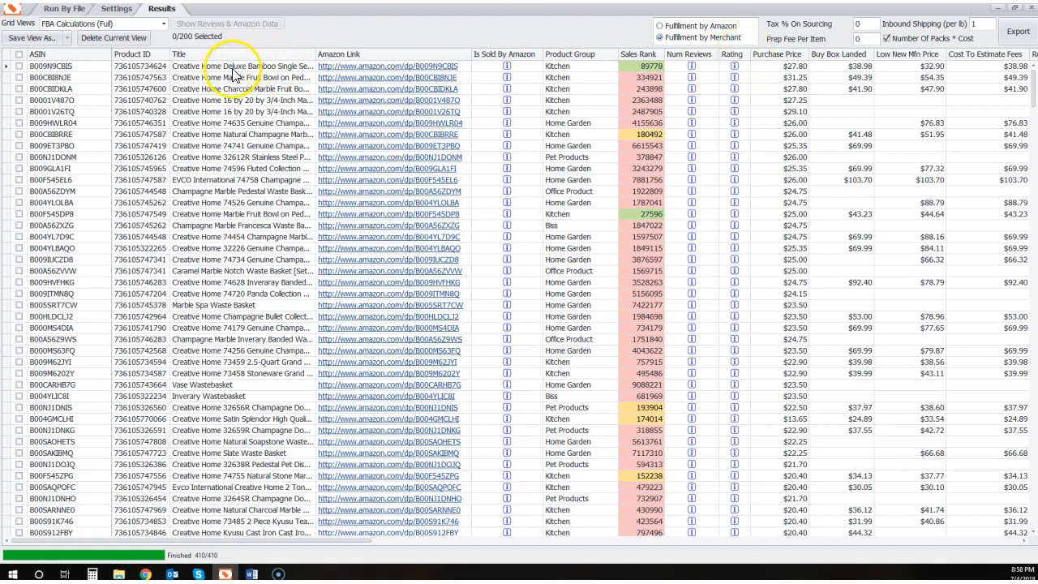
pyautogui.moveTo(616, 202)
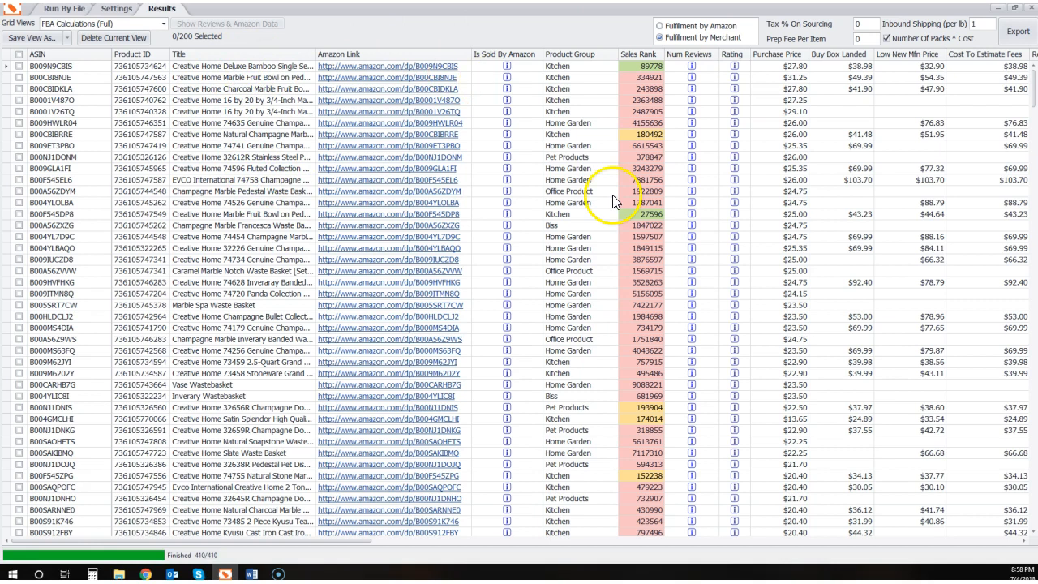
pyautogui.click(166, 22)
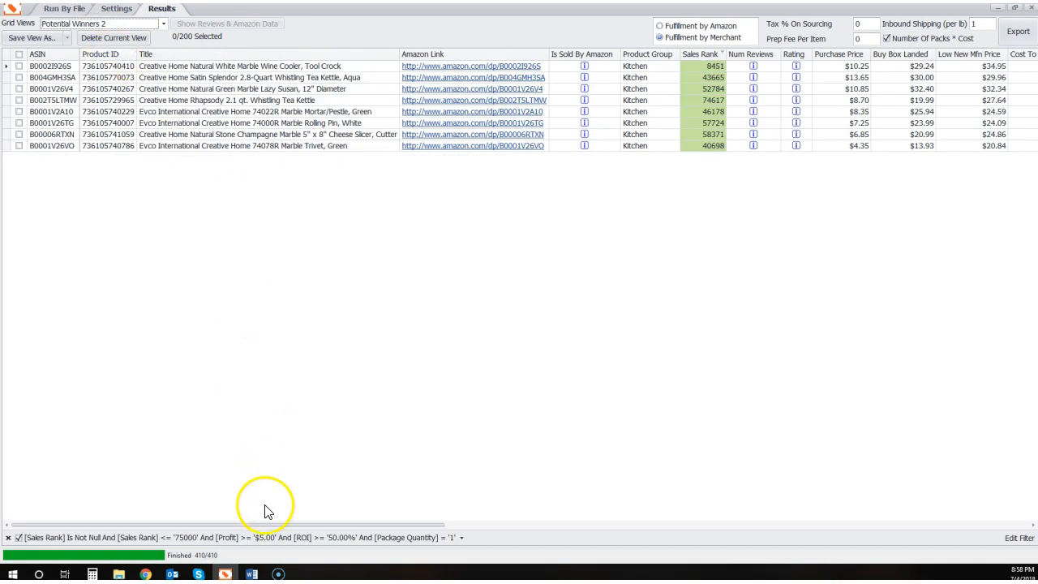
pyautogui.moveTo(267, 523); pyautogui.dragTo(483, 524)
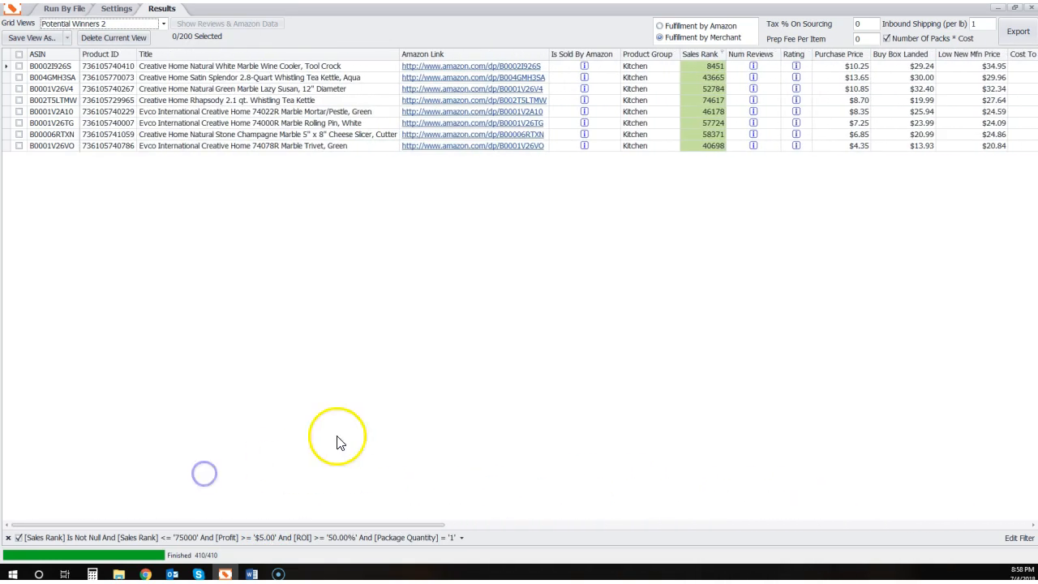
pyautogui.click(576, 53)
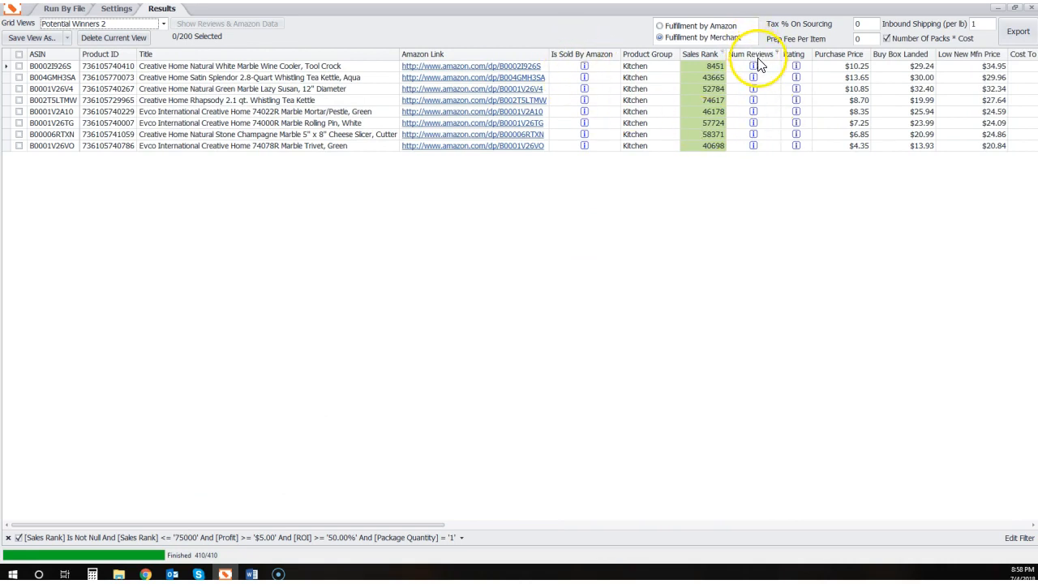
pyautogui.moveTo(786, 73)
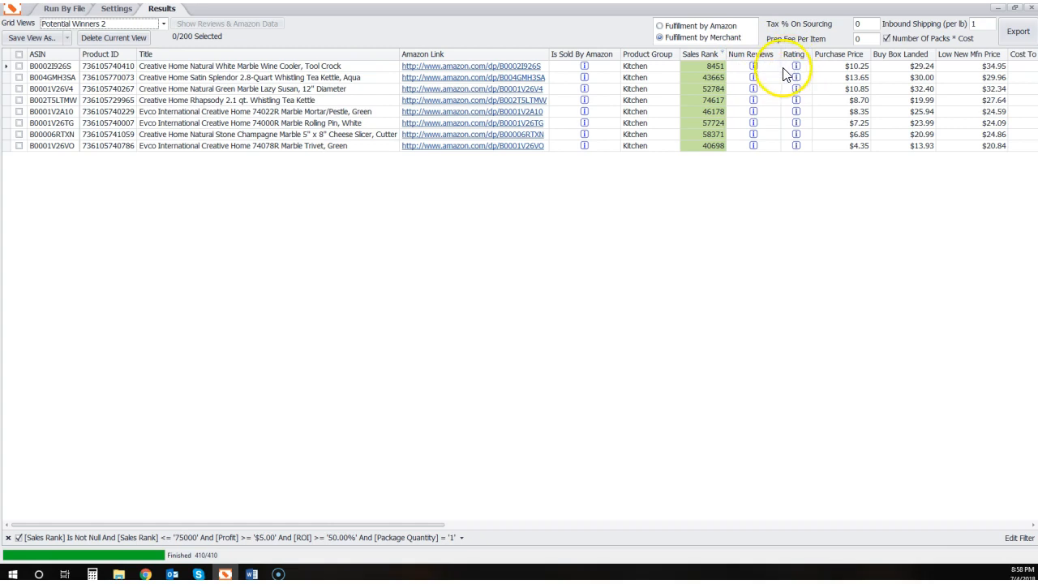
pyautogui.moveTo(754, 88)
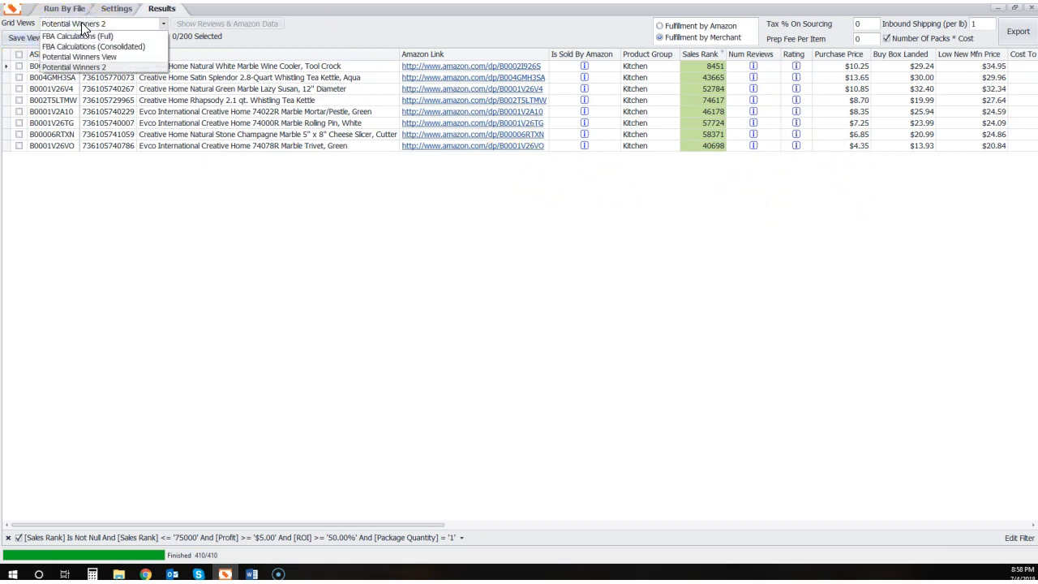
pyautogui.click(74, 66)
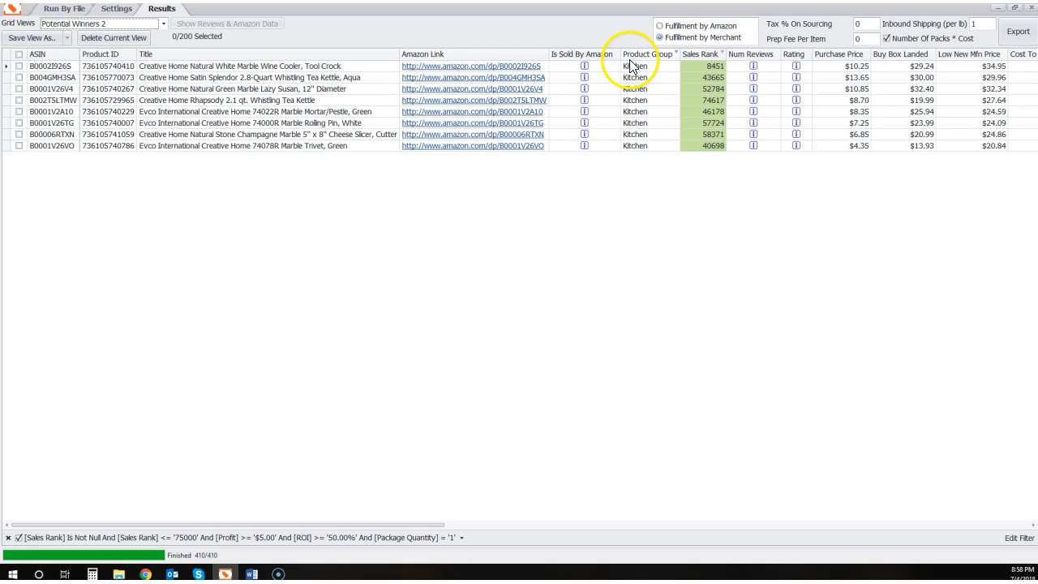
pyautogui.moveTo(795, 145)
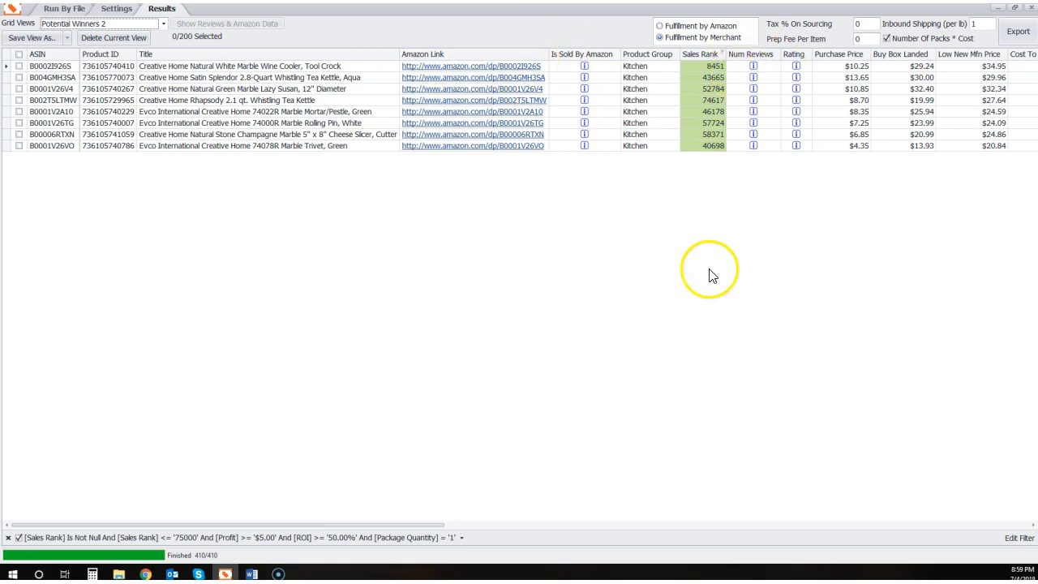
# Select all eight filtered products and fetch their reviews and Amazon data
pyautogui.click(19, 54)
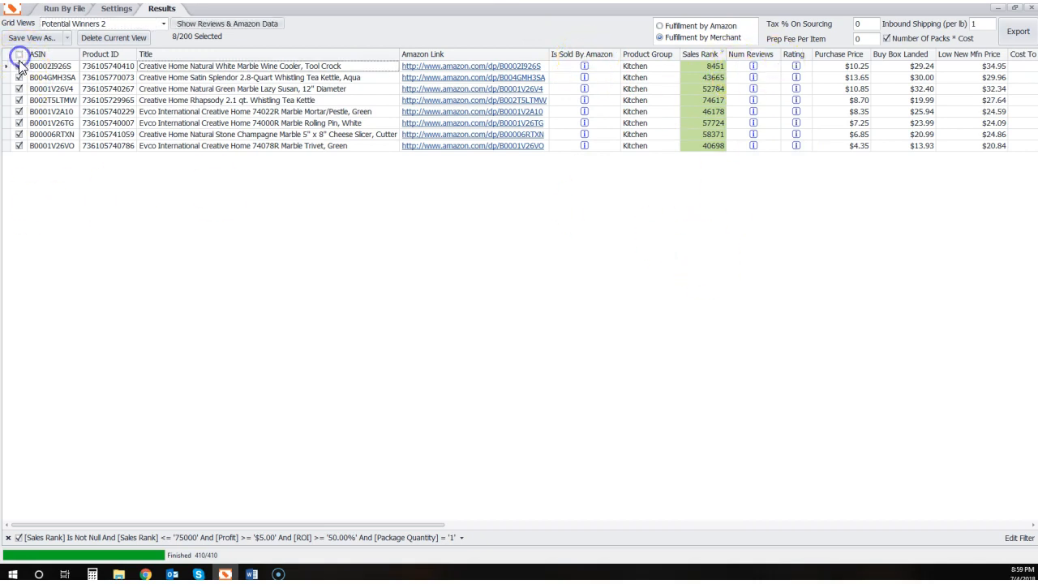
pyautogui.click(18, 66)
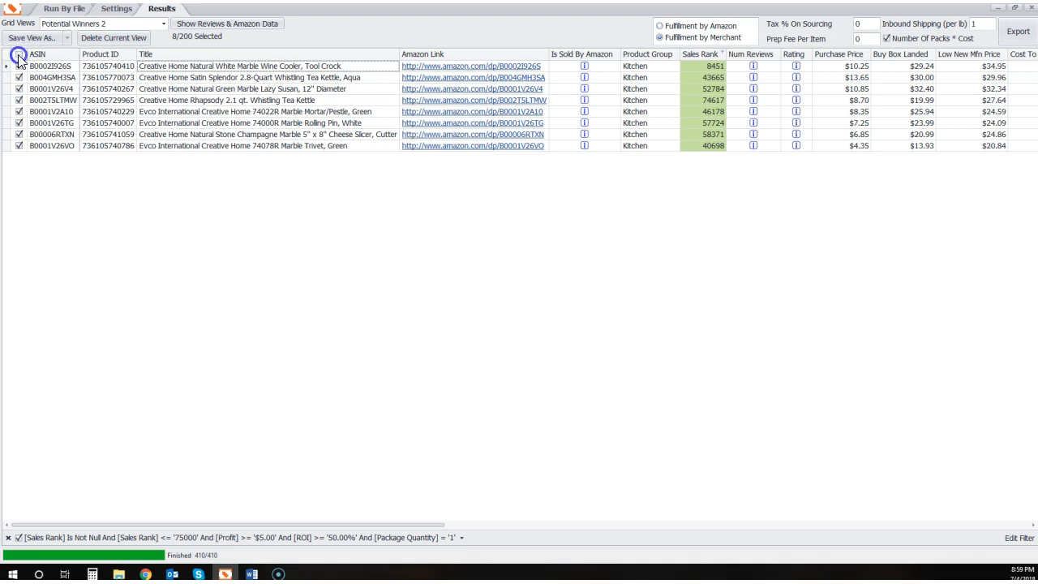
pyautogui.click(18, 66)
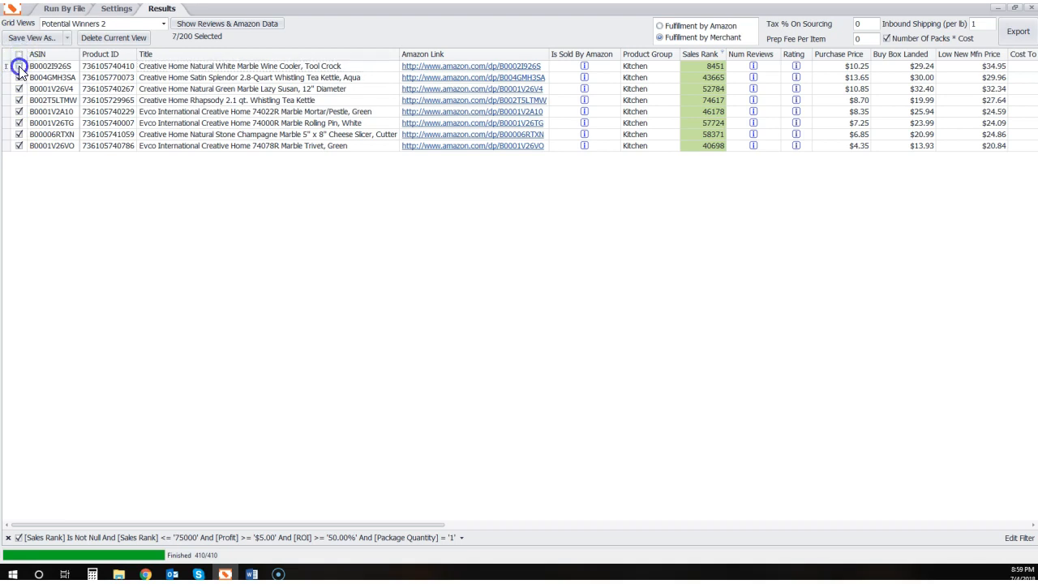
pyautogui.click(19, 65)
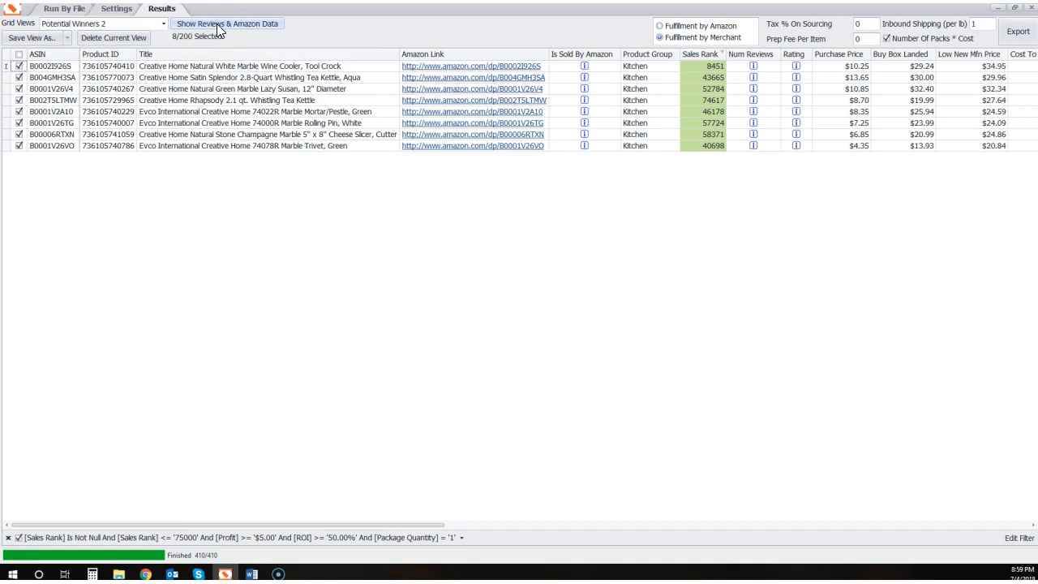
pyautogui.click(227, 23)
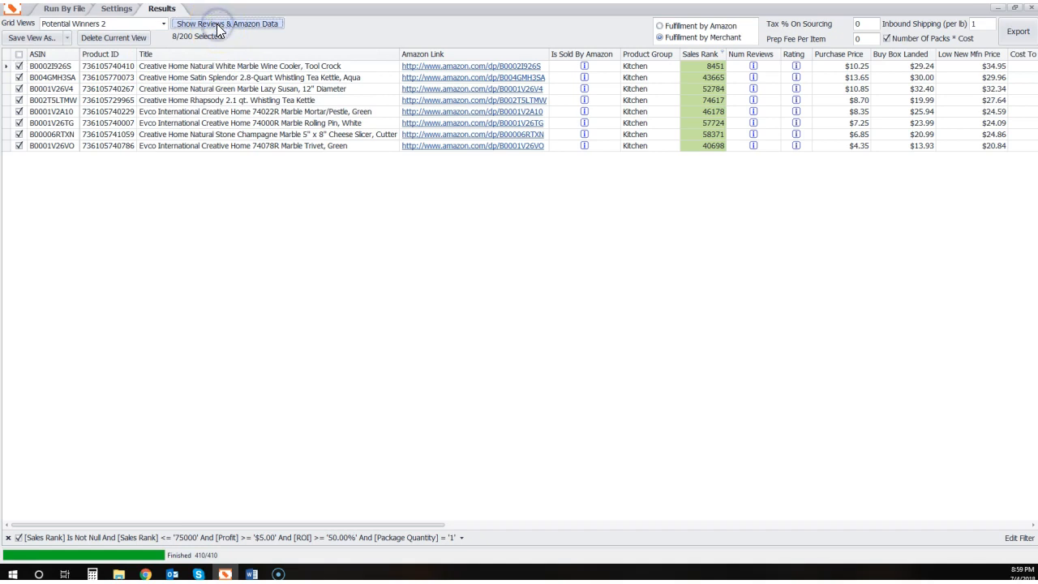
pyautogui.click(227, 23)
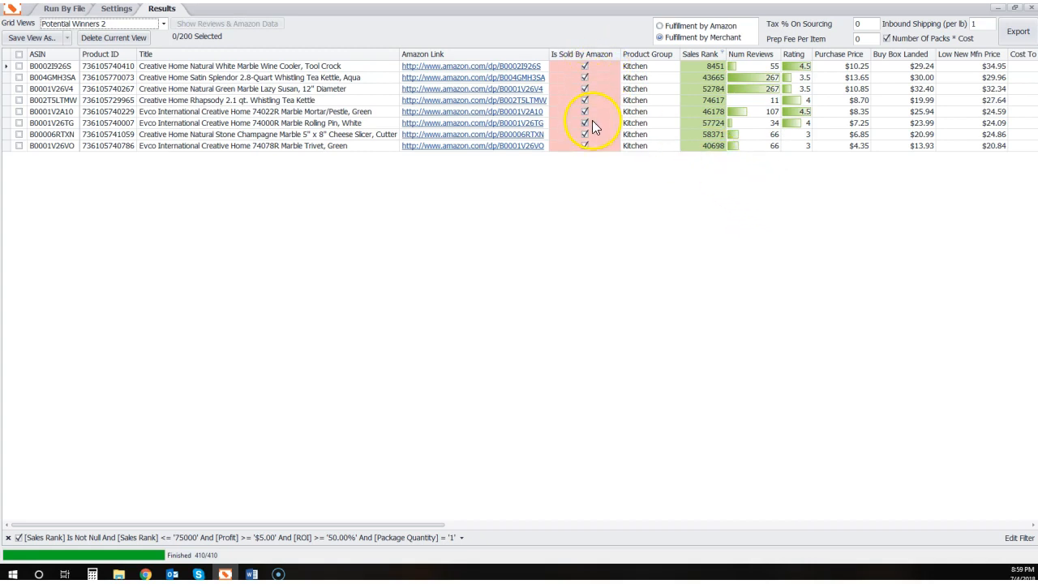
pyautogui.moveTo(596, 154)
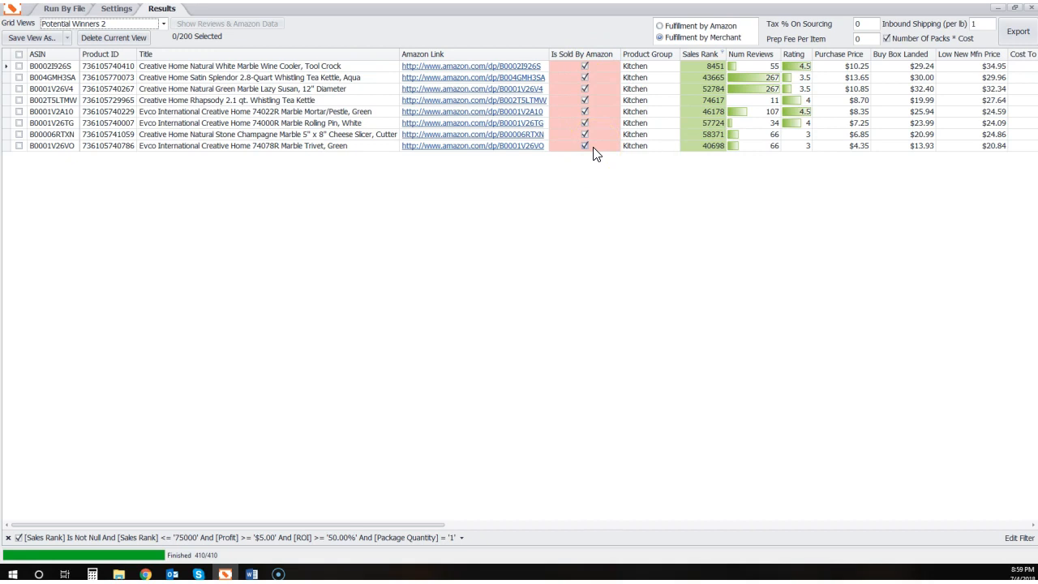
pyautogui.moveTo(592, 151)
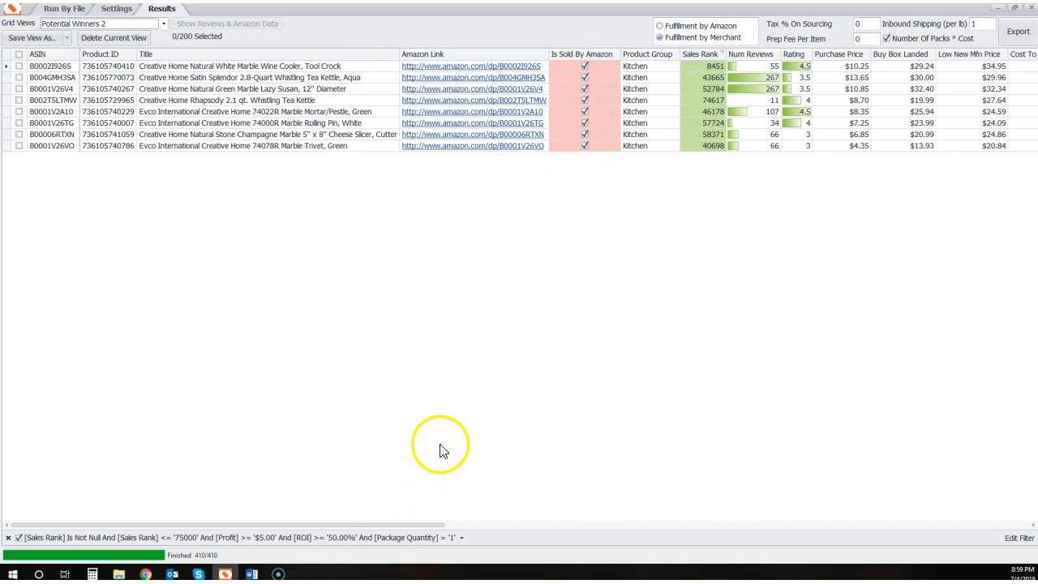
pyautogui.moveTo(391, 527)
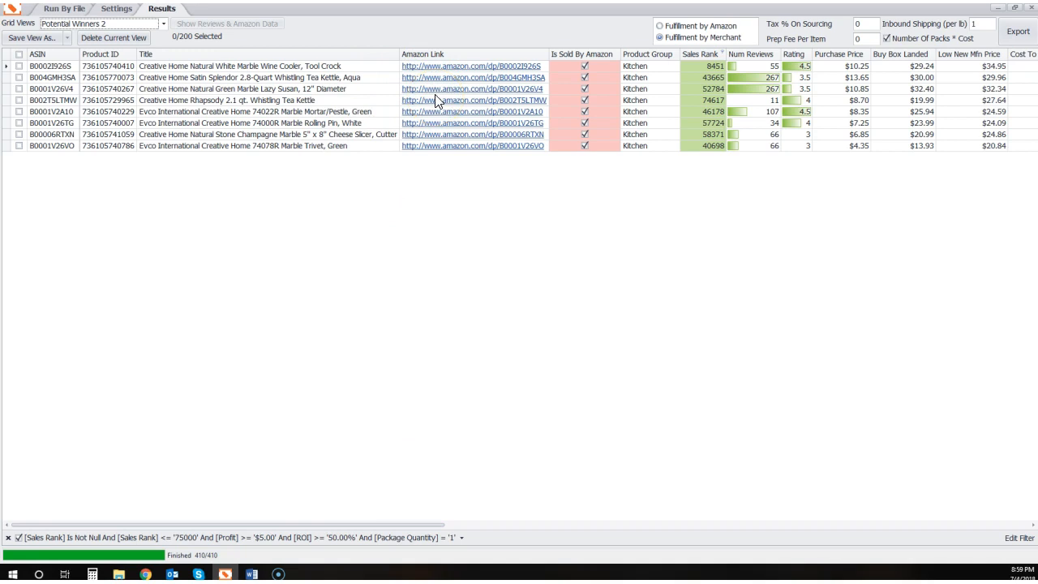
pyautogui.moveTo(268, 332)
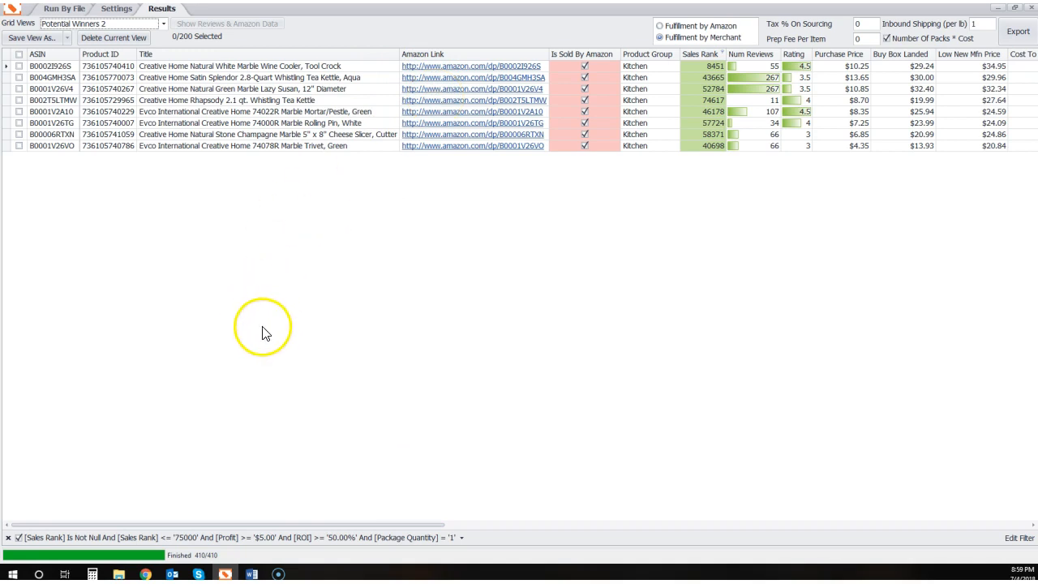
pyautogui.moveTo(499, 198)
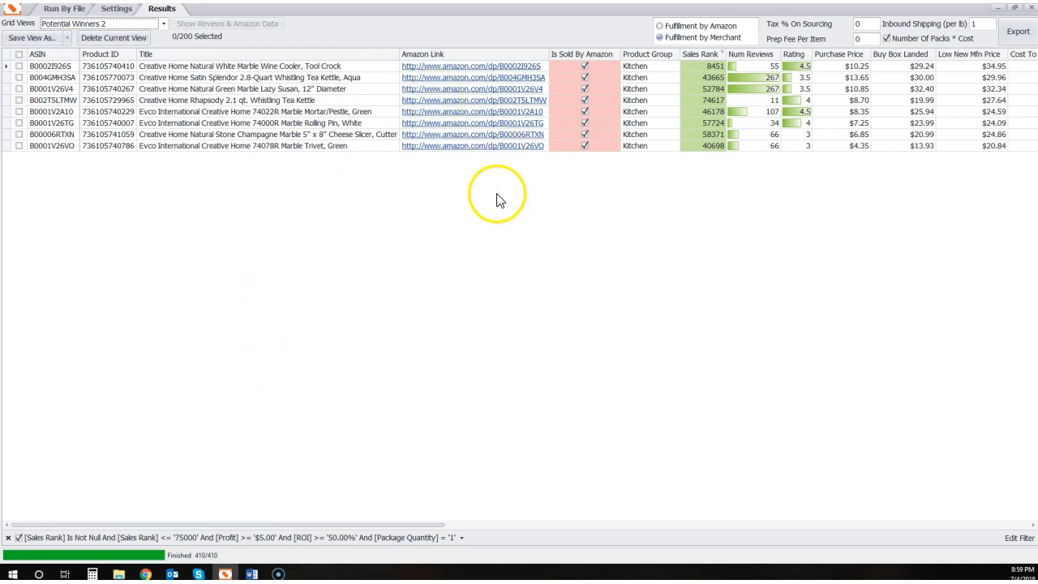
pyautogui.moveTo(496, 202)
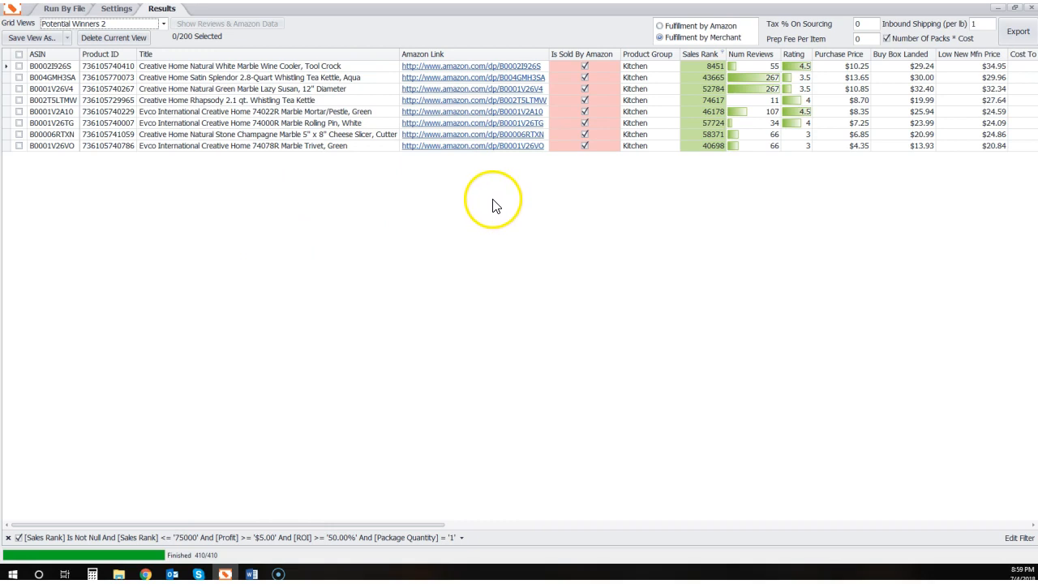
pyautogui.moveTo(475, 301)
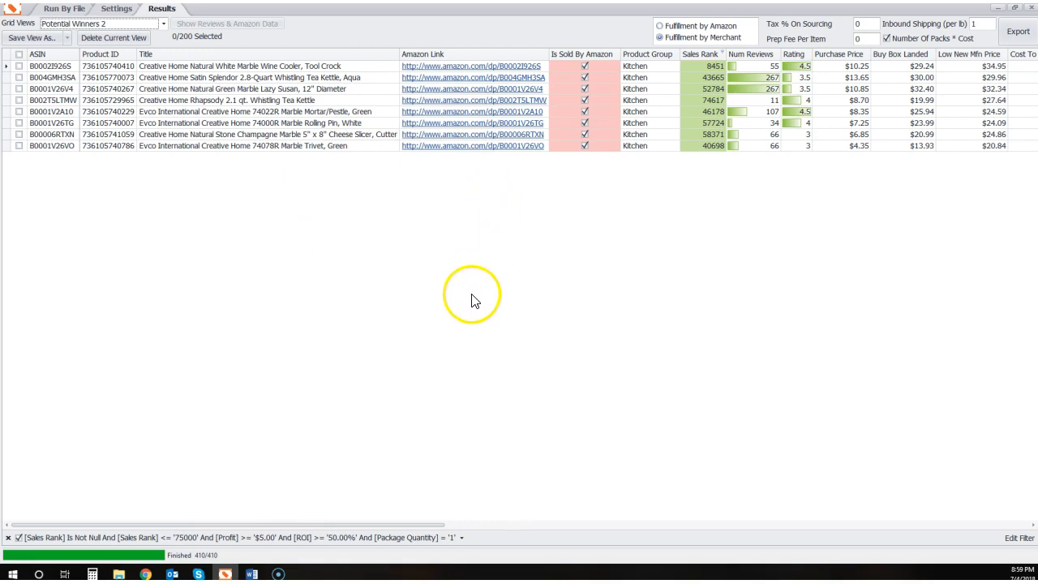
pyautogui.moveTo(456, 301)
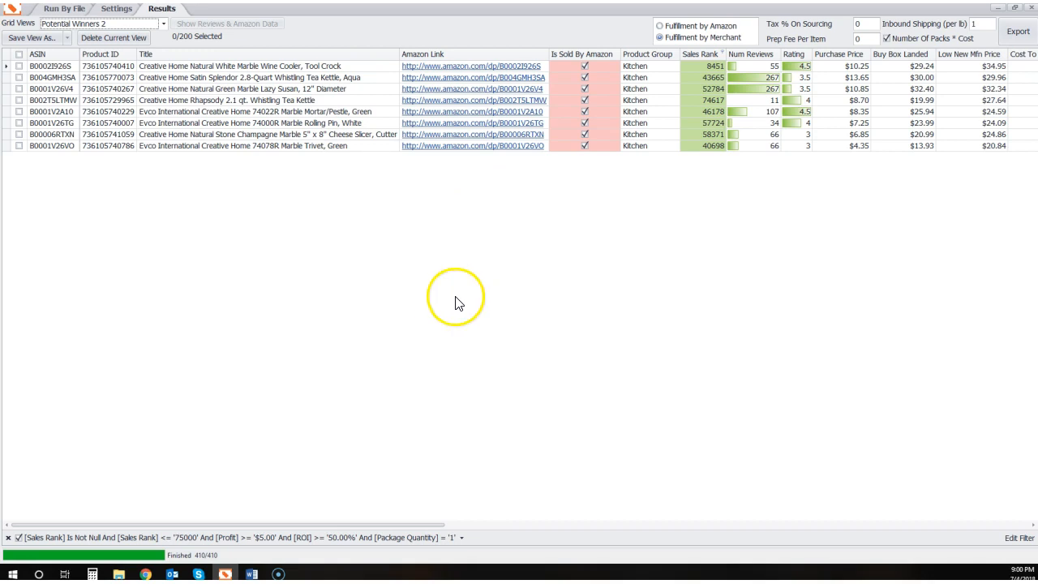
pyautogui.moveTo(442, 296)
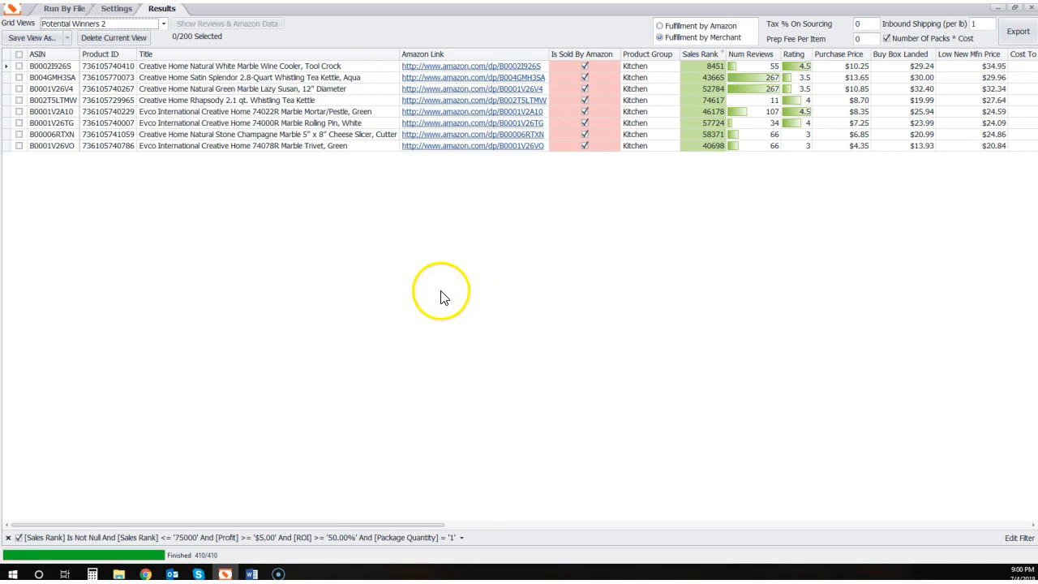
pyautogui.moveTo(453, 341)
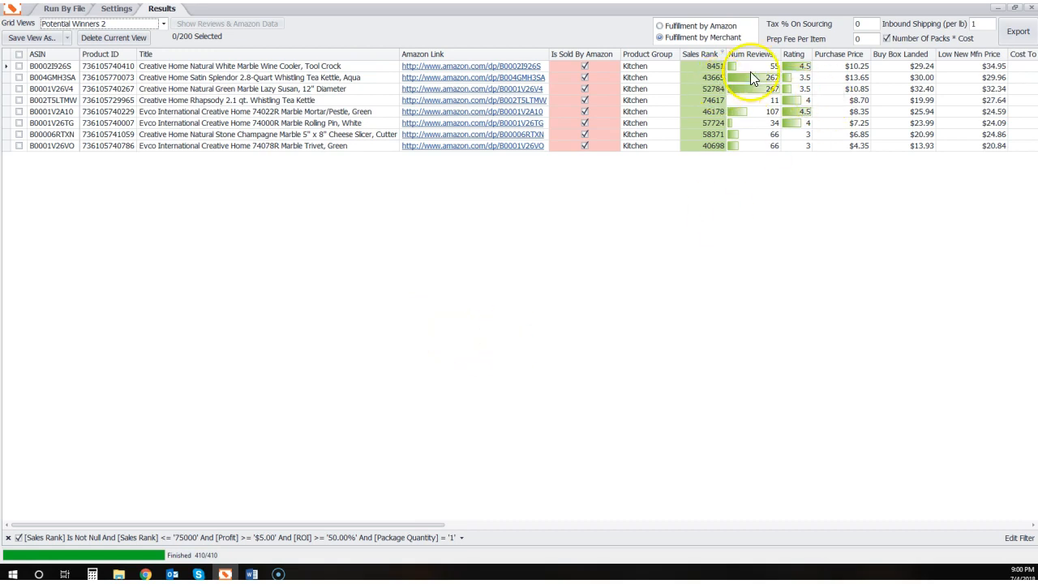
pyautogui.moveTo(803, 86)
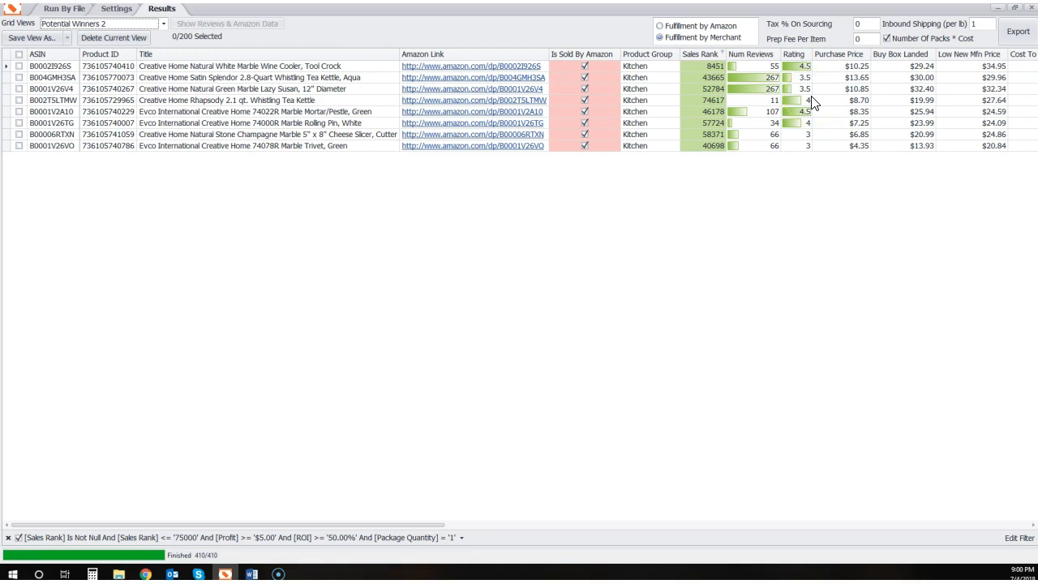
pyautogui.moveTo(434, 517)
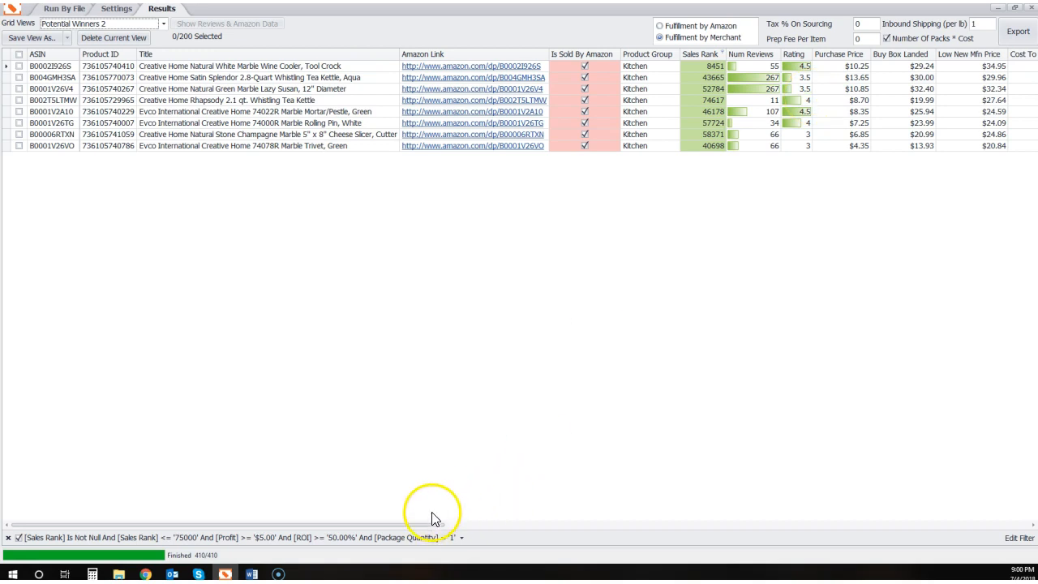
# Scroll the Results grid right to reveal the Profit, Margin and ROI columns
pyautogui.moveTo(434, 523); pyautogui.dragTo(529, 523)
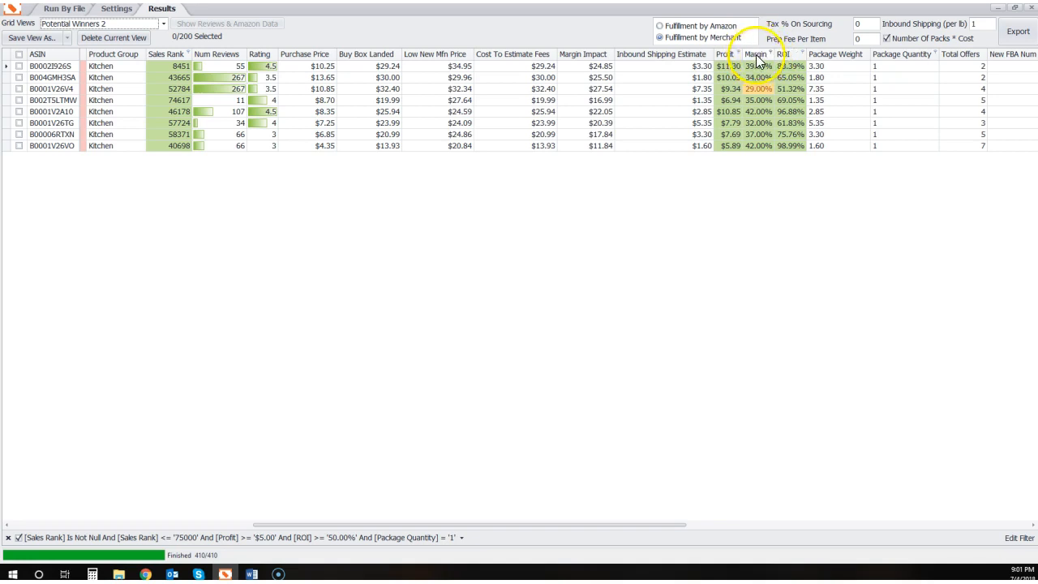
pyautogui.moveTo(757, 56)
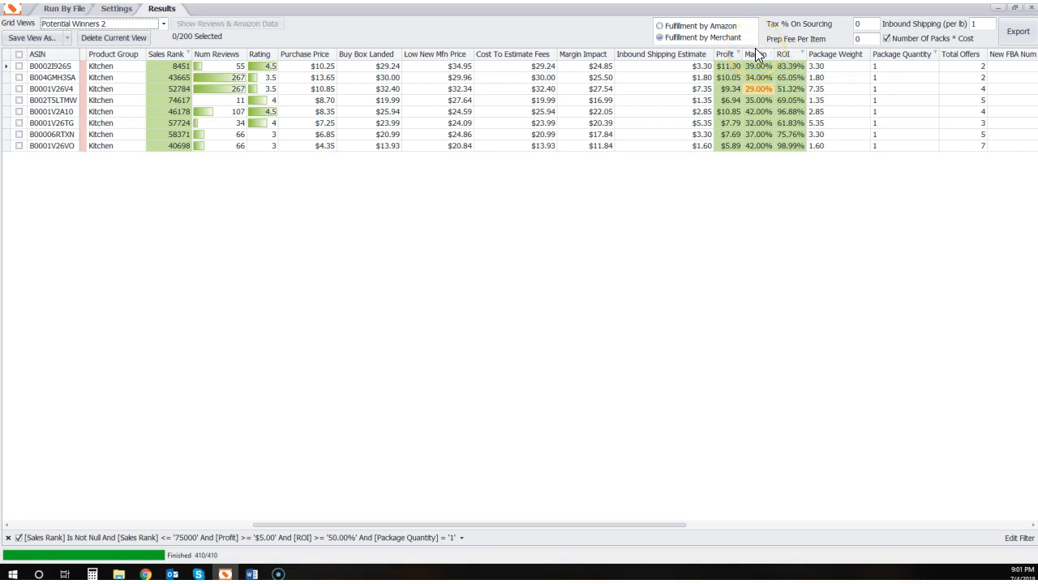
pyautogui.click(759, 54)
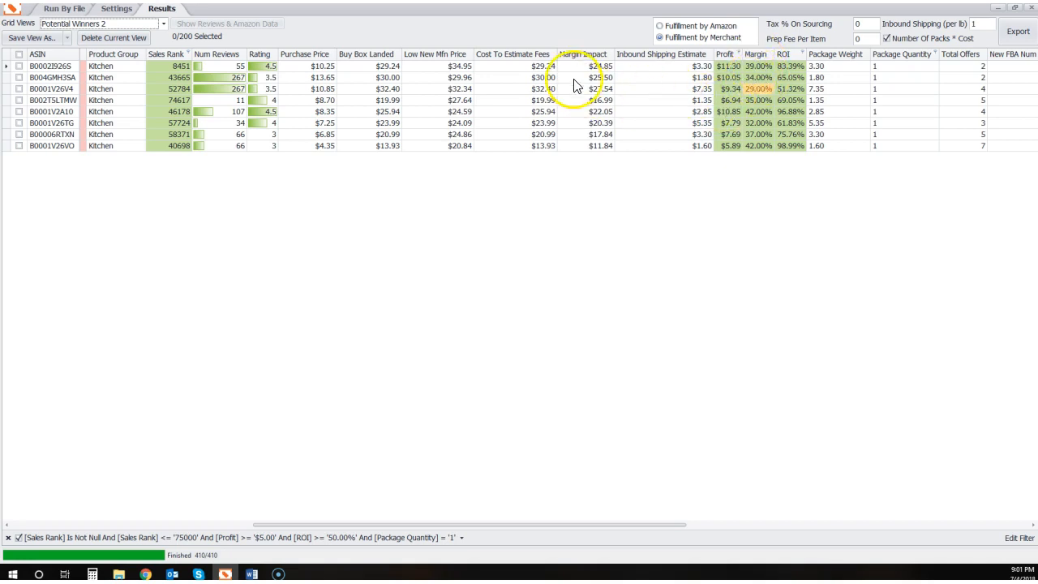
pyautogui.moveTo(633, 554)
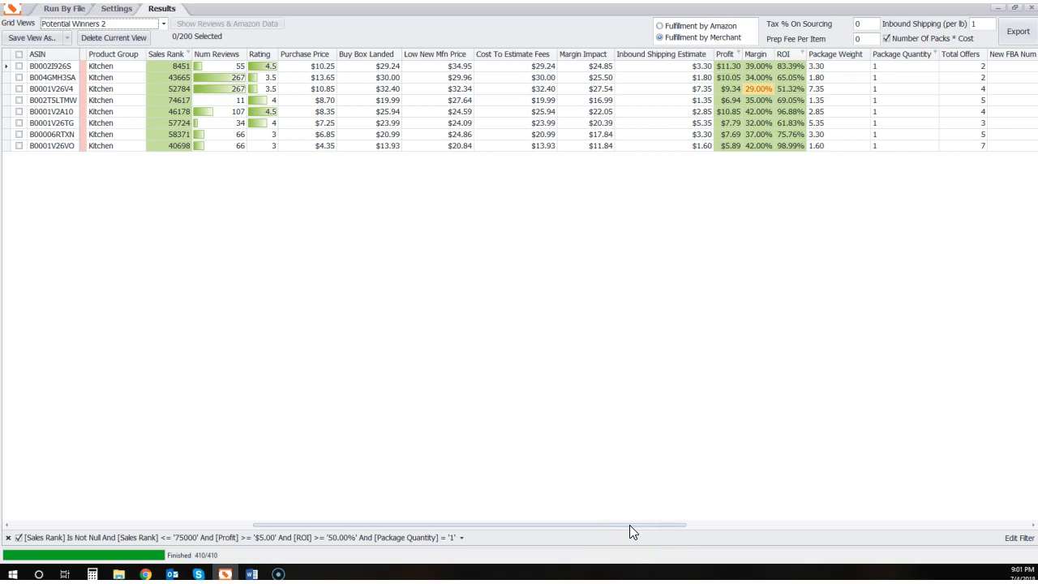
pyautogui.moveTo(809, 314)
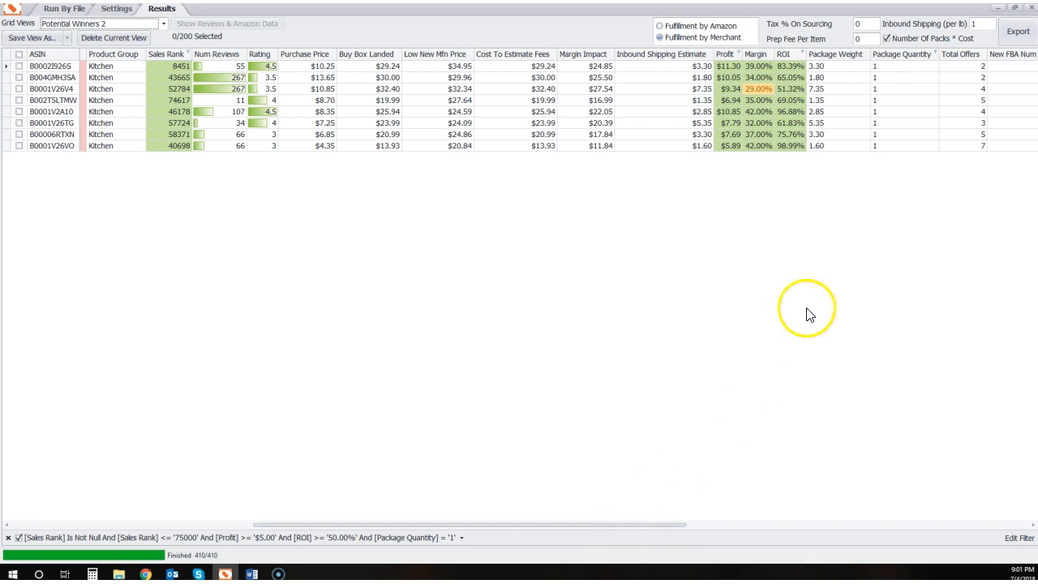
pyautogui.moveTo(807, 158)
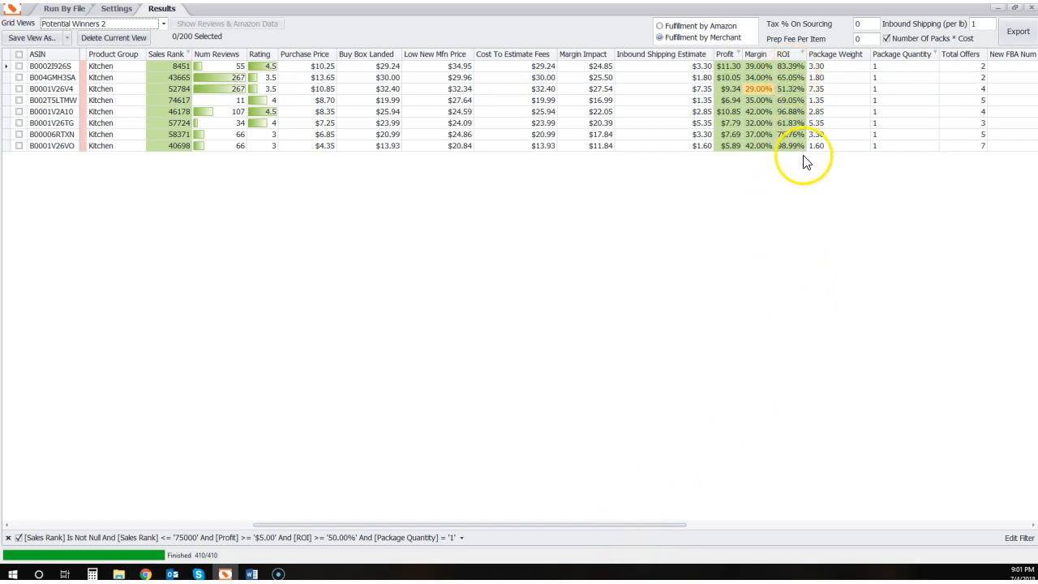
pyautogui.moveTo(533, 528)
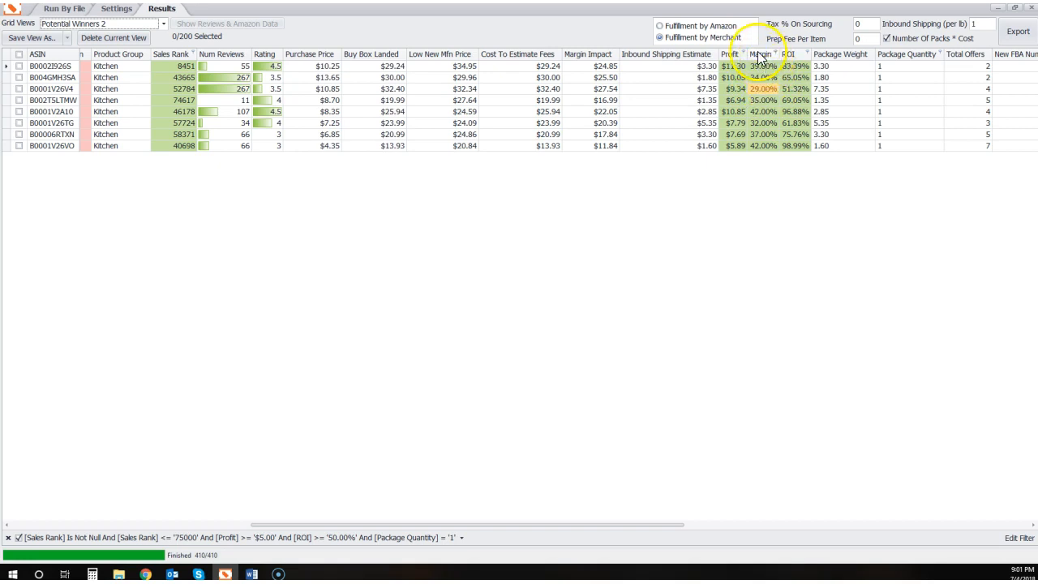
pyautogui.moveTo(767, 160)
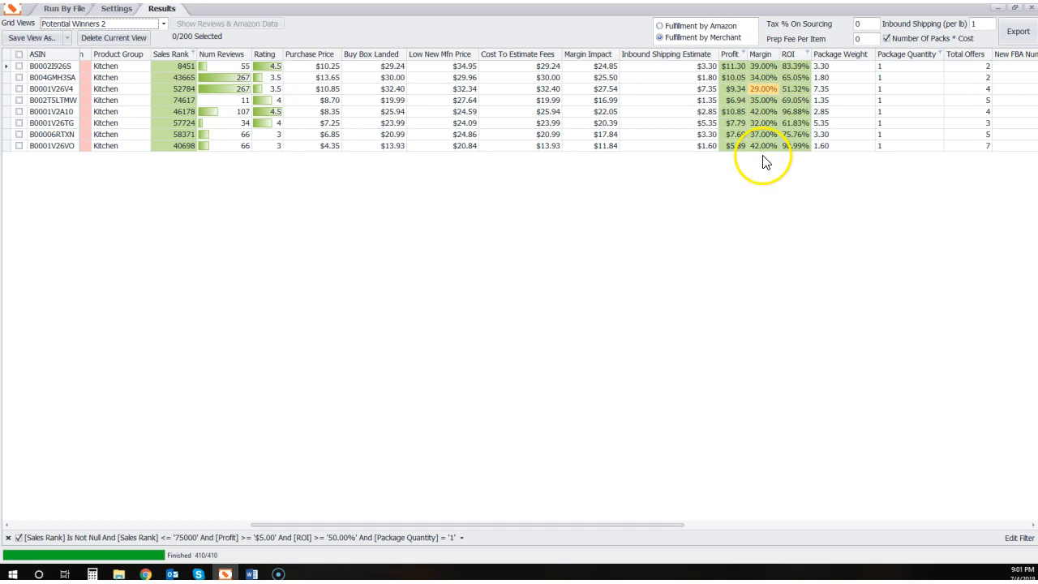
pyautogui.moveTo(802, 155)
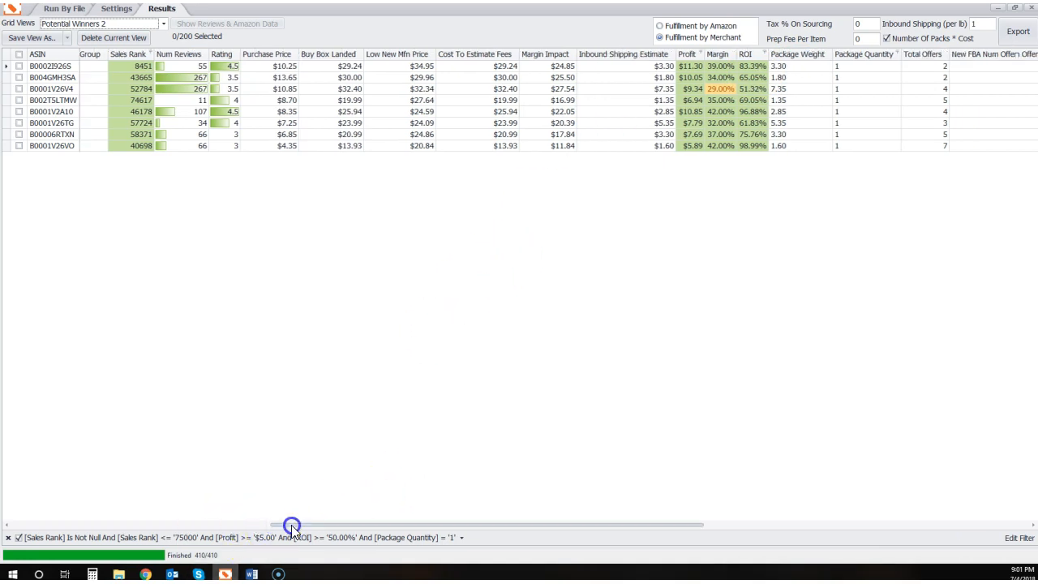
# Pick the first product's Package Quantity cell and enter 2
pyautogui.moveTo(292, 524); pyautogui.dragTo(554, 525)
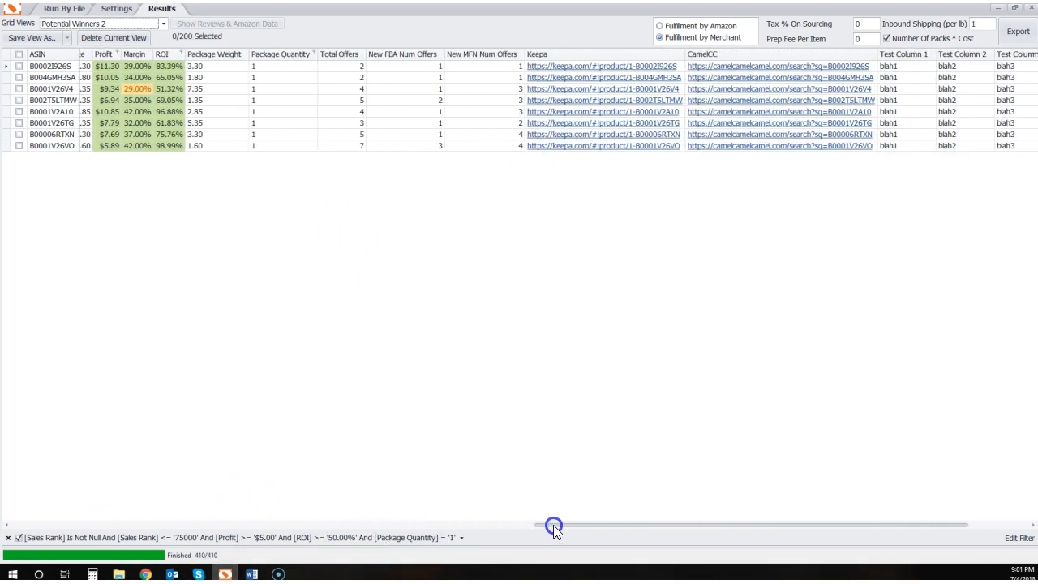
pyautogui.hscroll(-3)
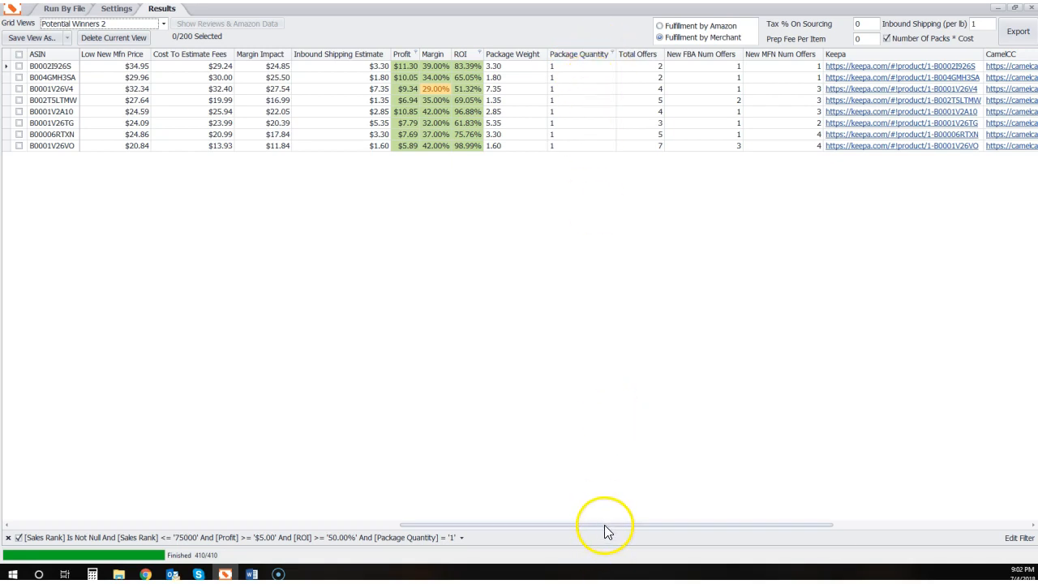
pyautogui.moveTo(610, 532)
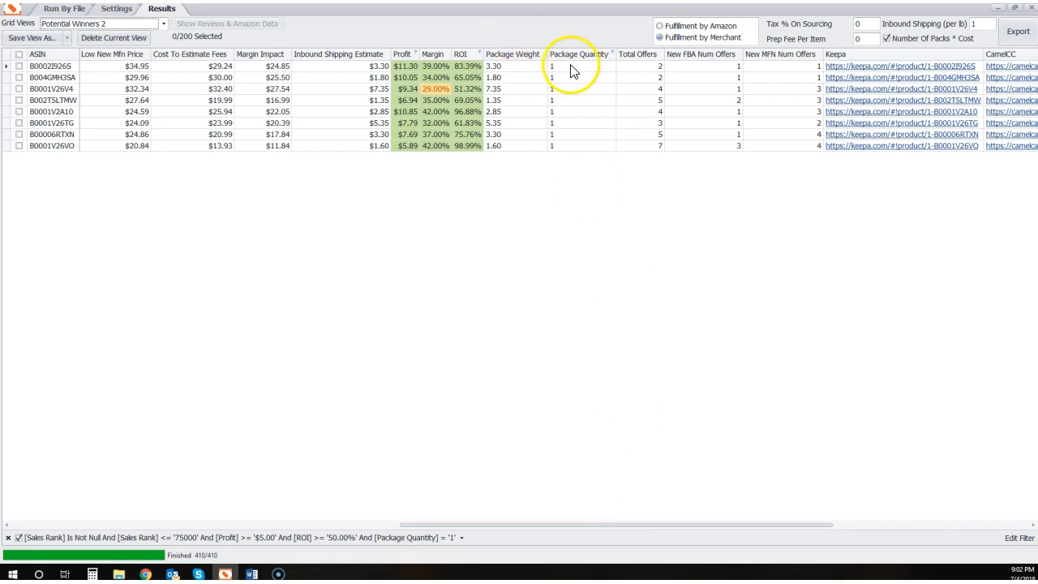
pyautogui.click(581, 66)
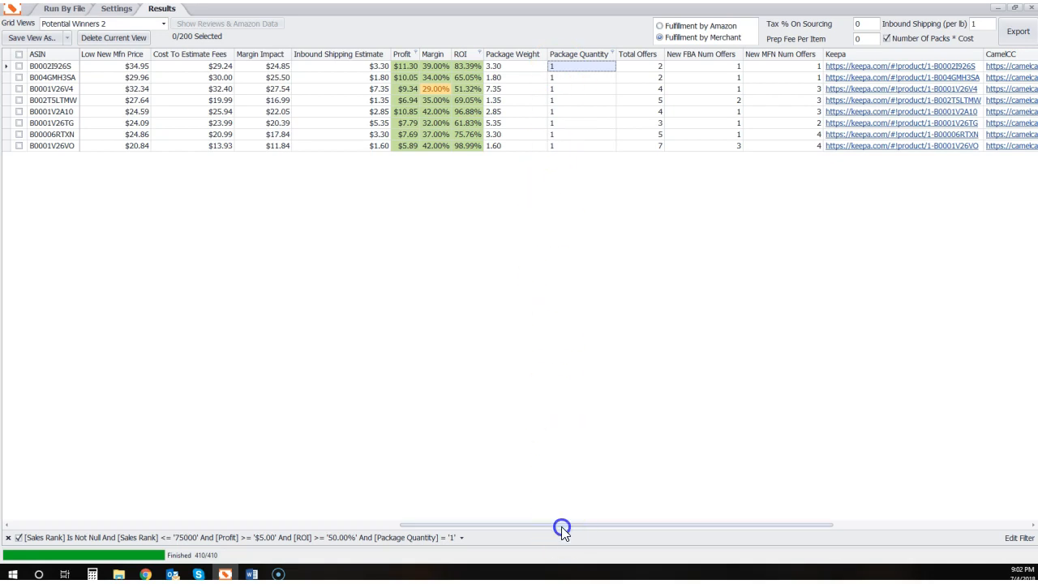
pyautogui.moveTo(562, 526); pyautogui.dragTo(357, 525)
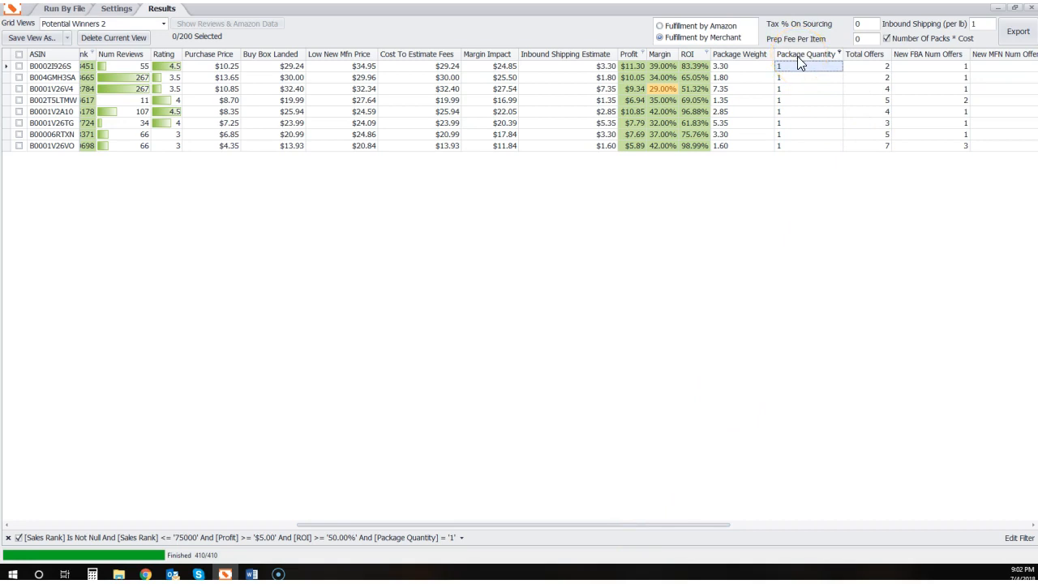
pyautogui.moveTo(801, 69)
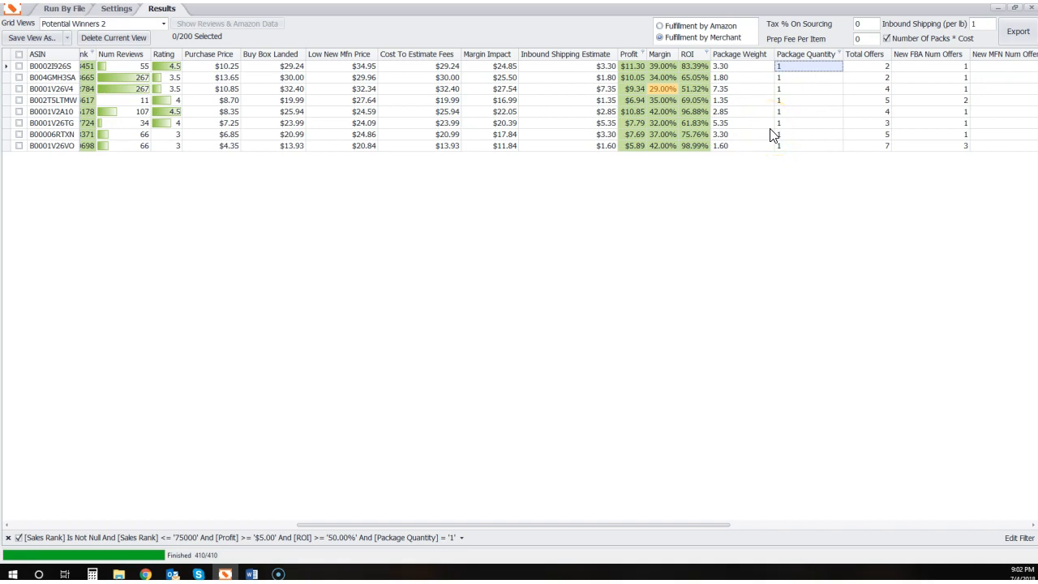
pyautogui.moveTo(684, 526)
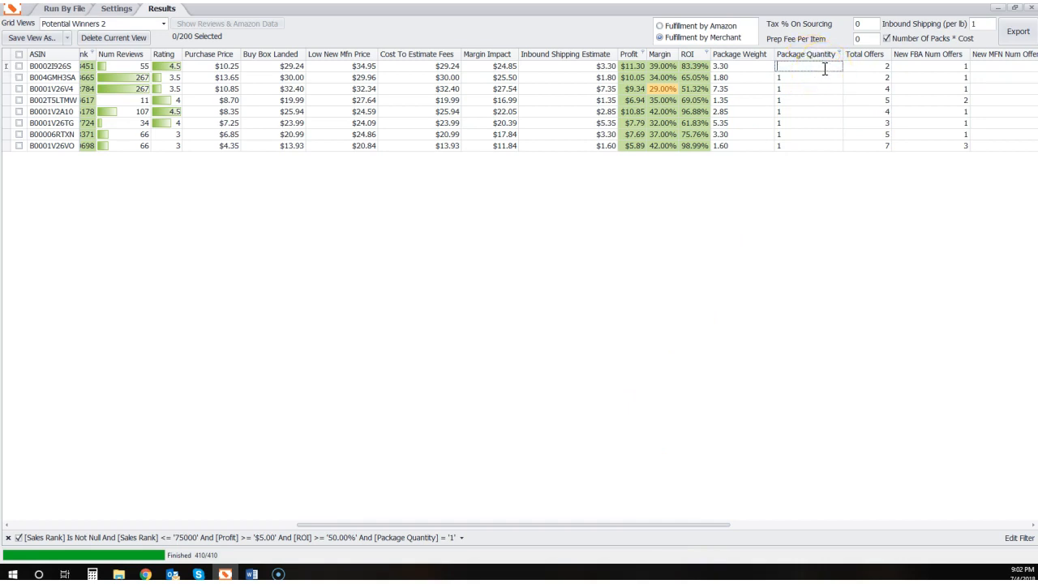
pyautogui.write('2')
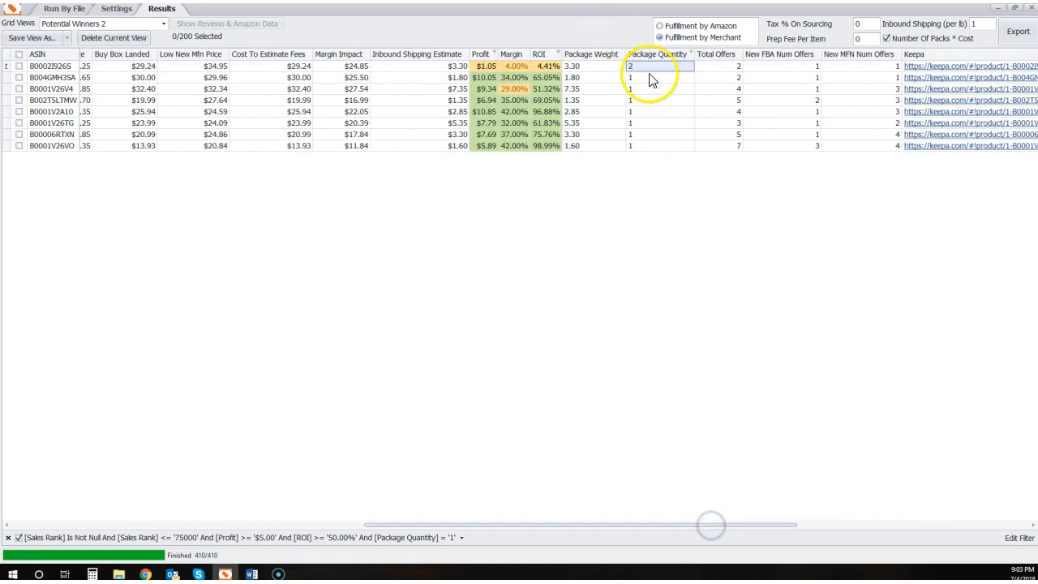
# Re-edit the quantity back to 1, then scroll the grid to the first columns
pyautogui.doubleClick(636, 66)
pyautogui.write('4')
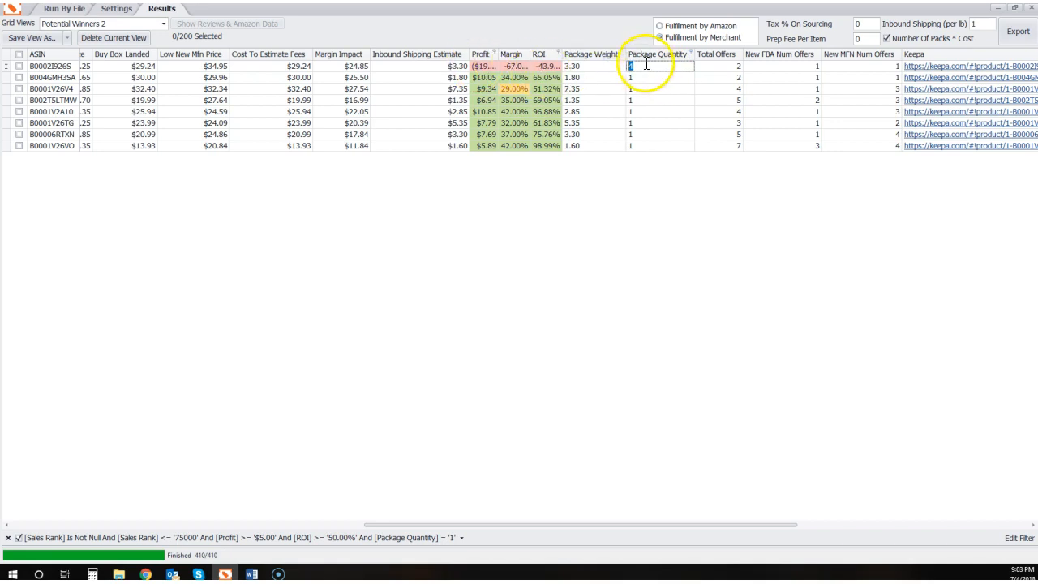
pyautogui.click(661, 38)
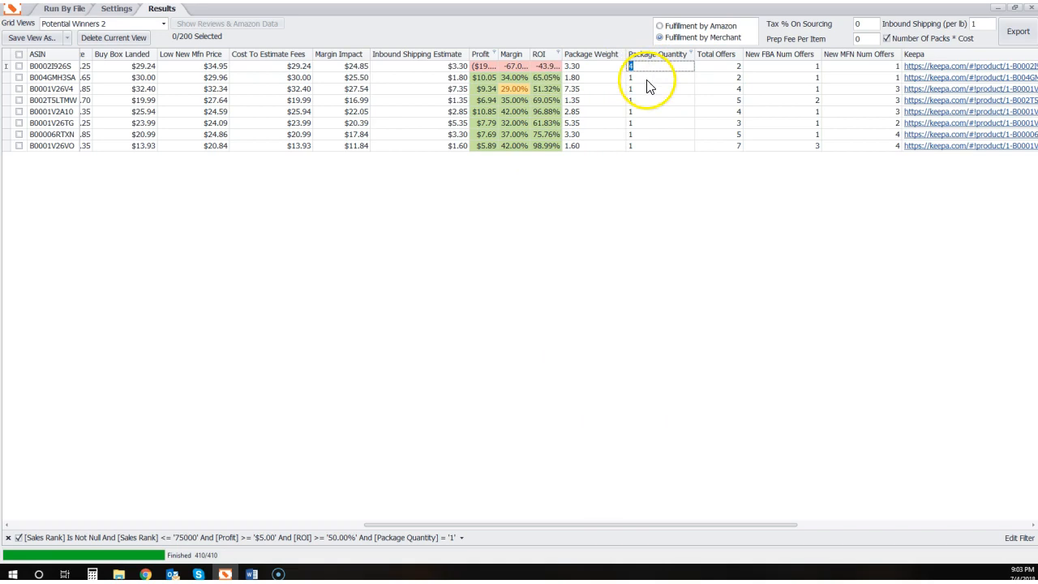
pyautogui.click(660, 65)
pyautogui.write('1')
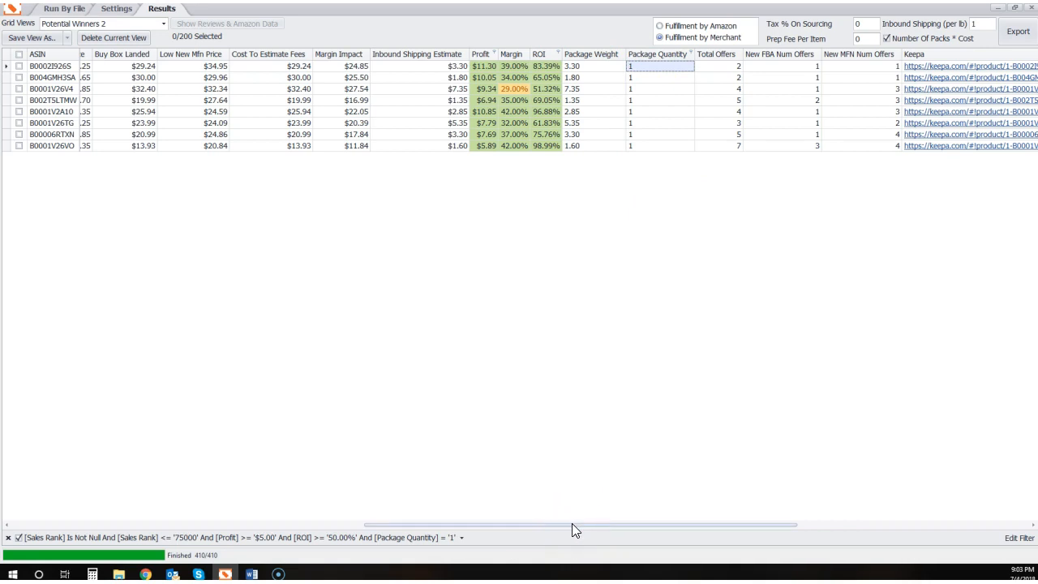
pyautogui.moveTo(576, 524); pyautogui.dragTo(489, 523)
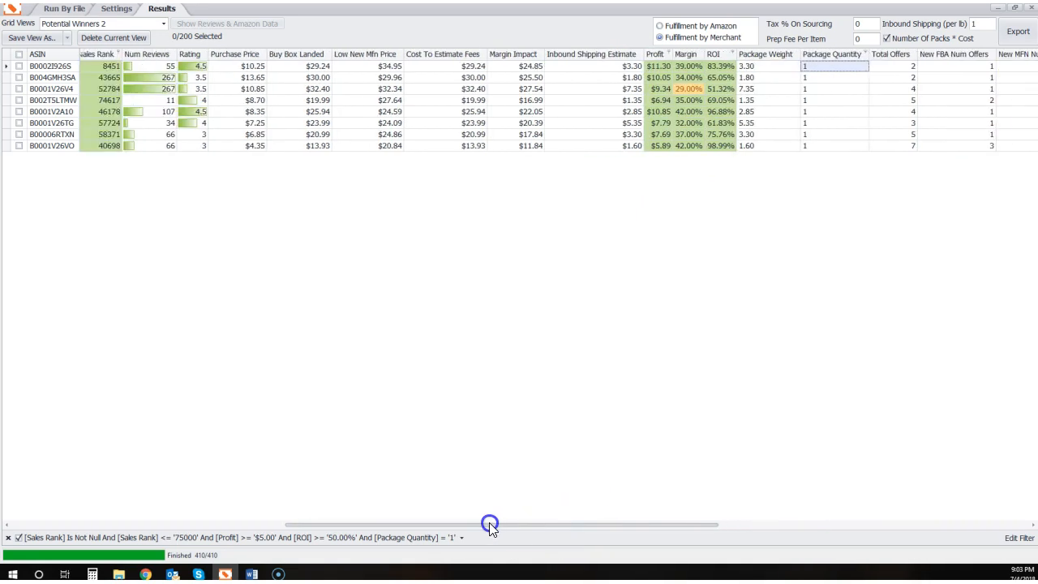
pyautogui.hscroll(-3)
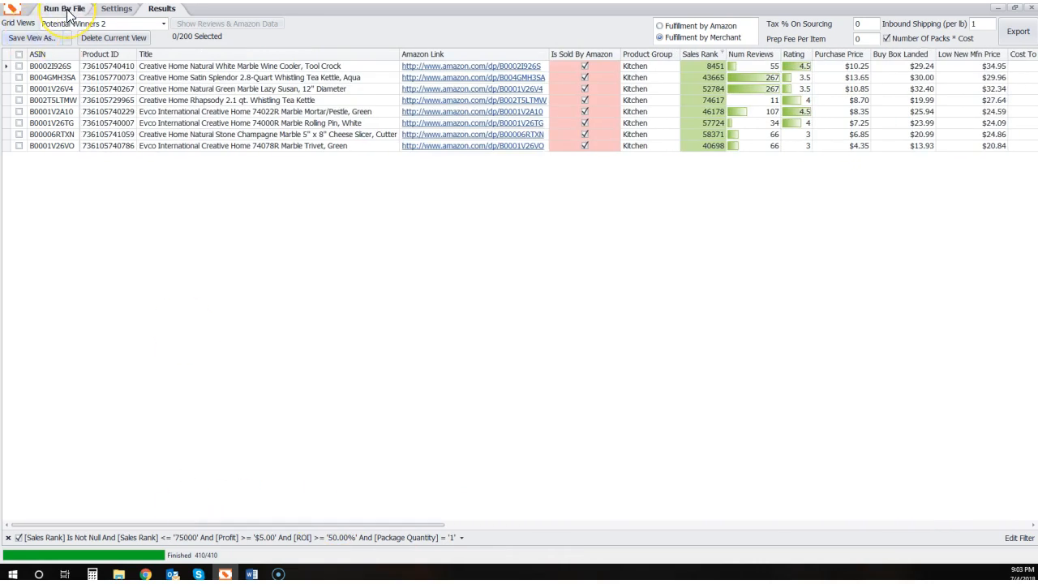
# Select the masked Secret field in Amazon API Credentials, export credentials, and return to file processing
pyautogui.click(63, 9)
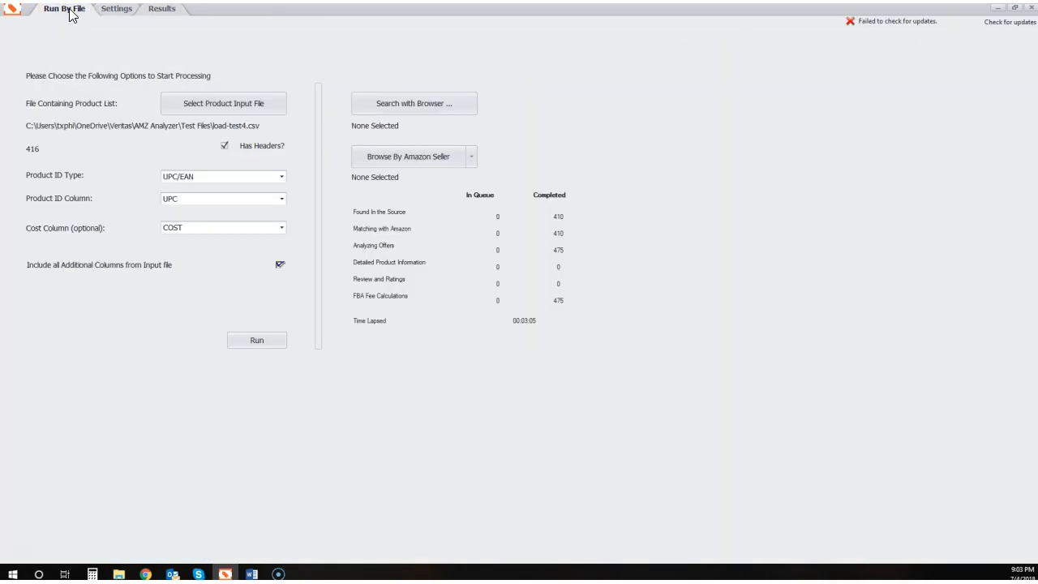
pyautogui.click(116, 8)
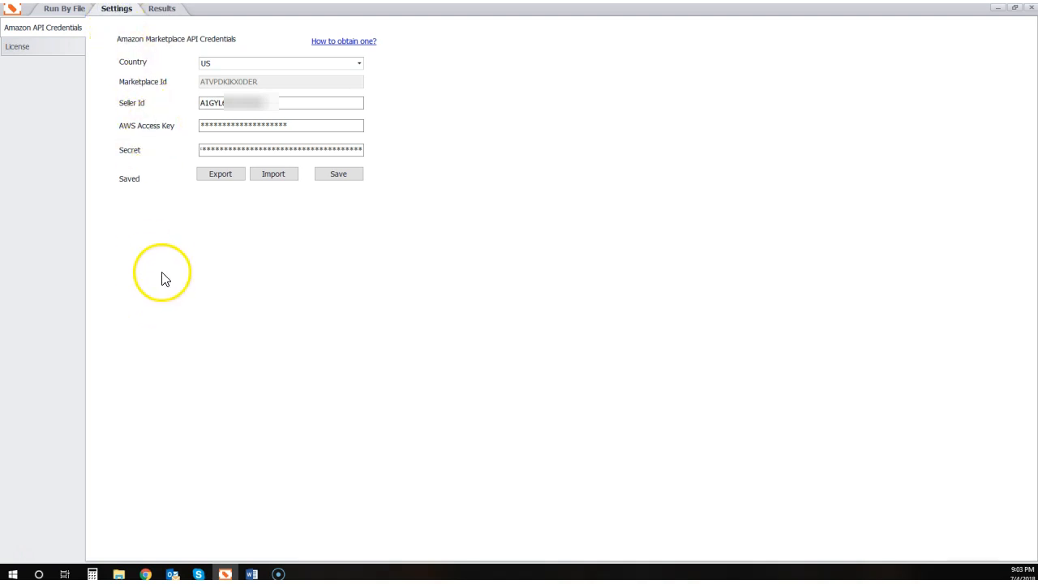
pyautogui.moveTo(133, 355)
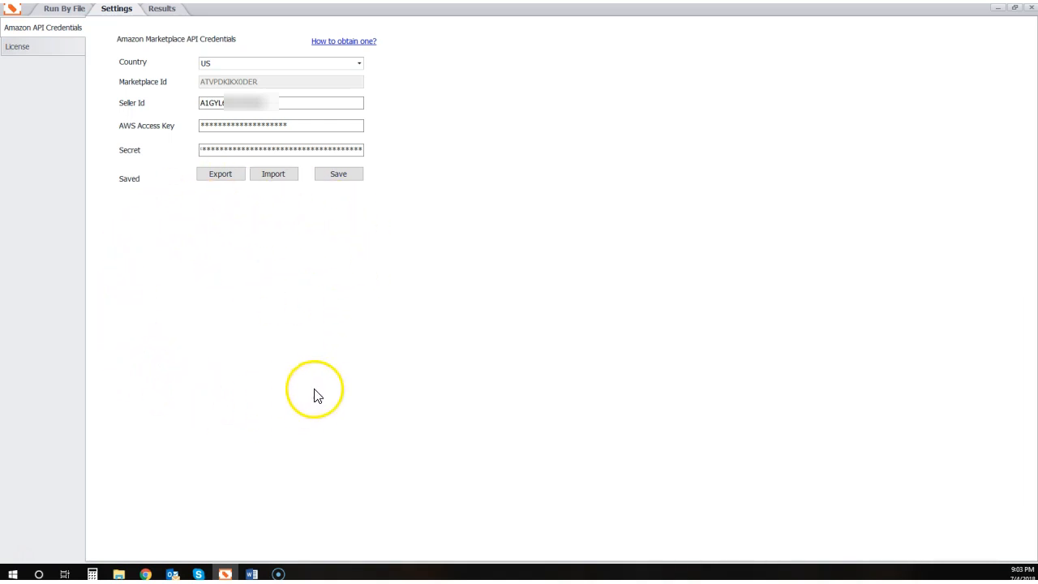
pyautogui.moveTo(387, 332)
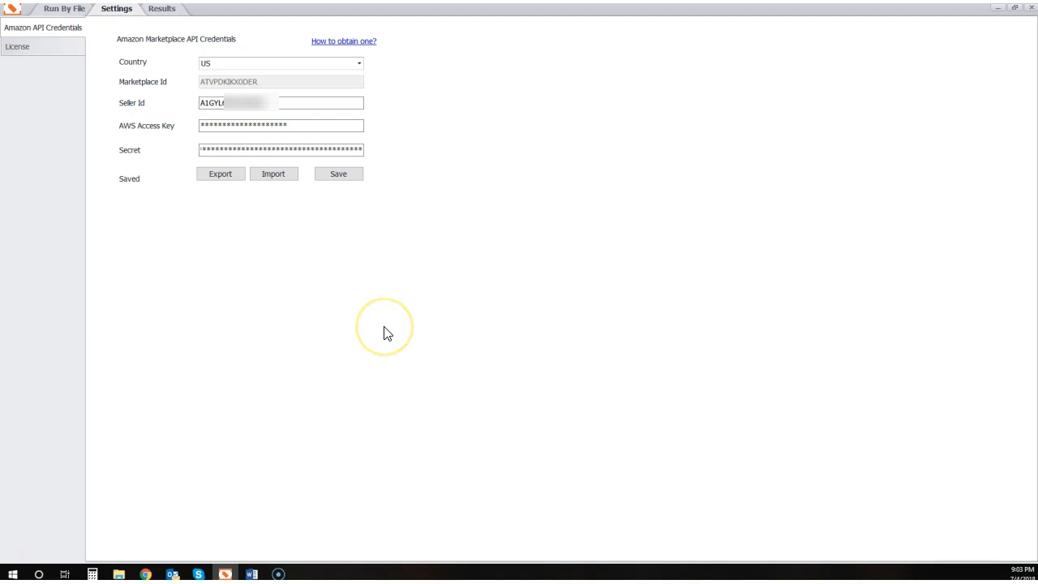
pyautogui.moveTo(376, 258)
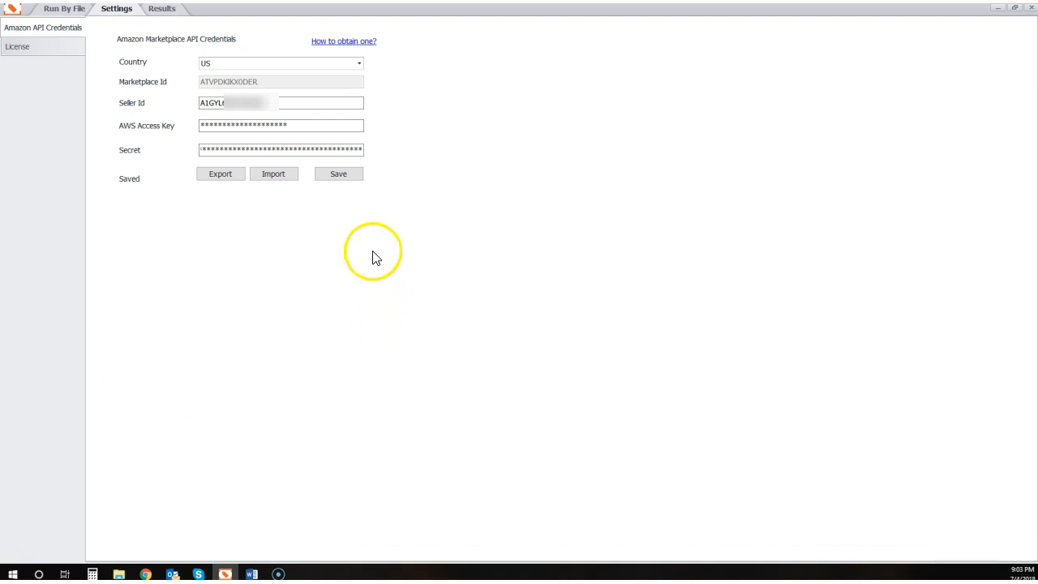
pyautogui.moveTo(193, 227)
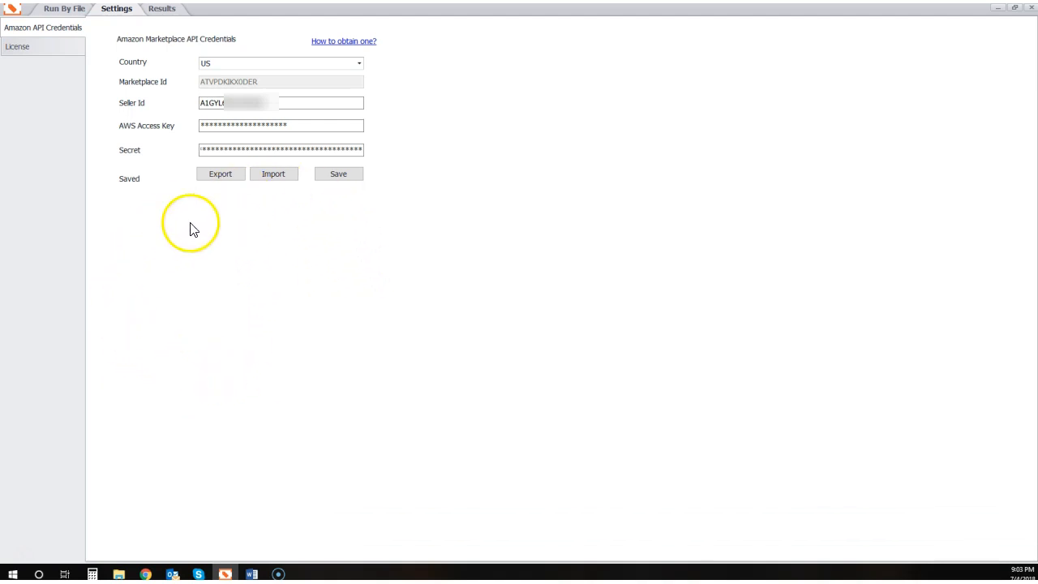
pyautogui.moveTo(172, 238)
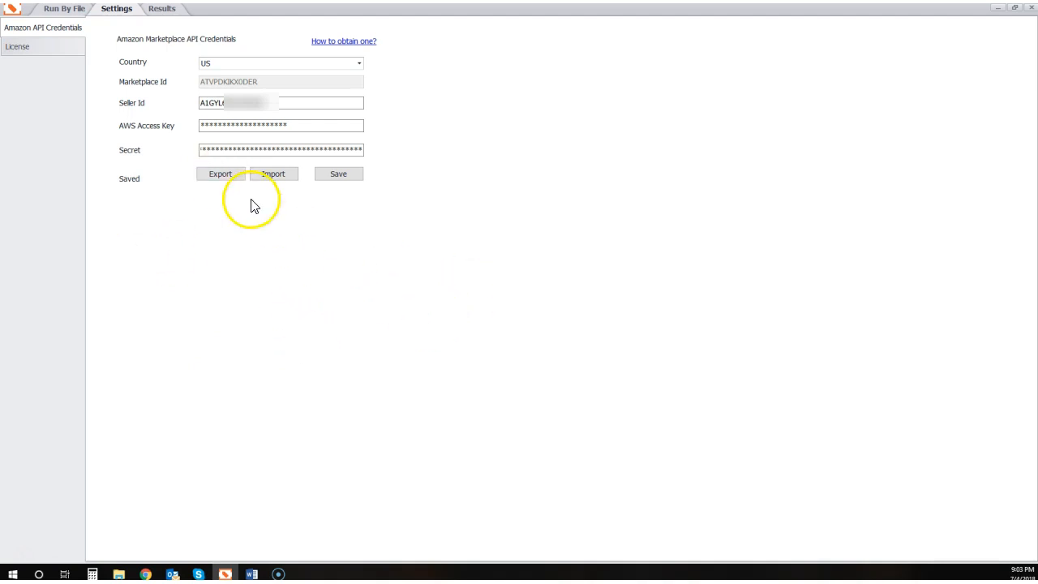
pyautogui.click(300, 125)
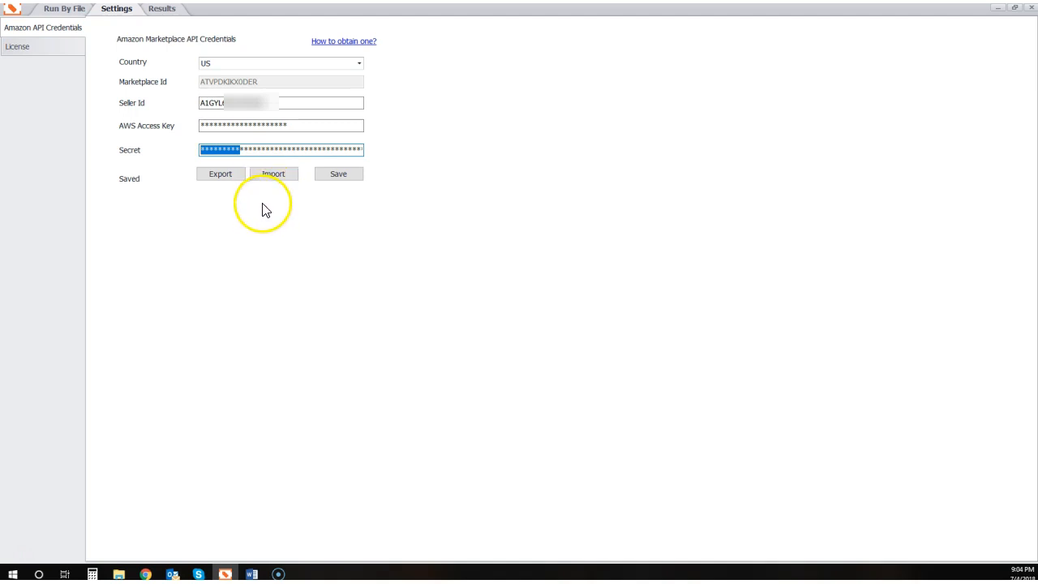
pyautogui.moveTo(269, 213)
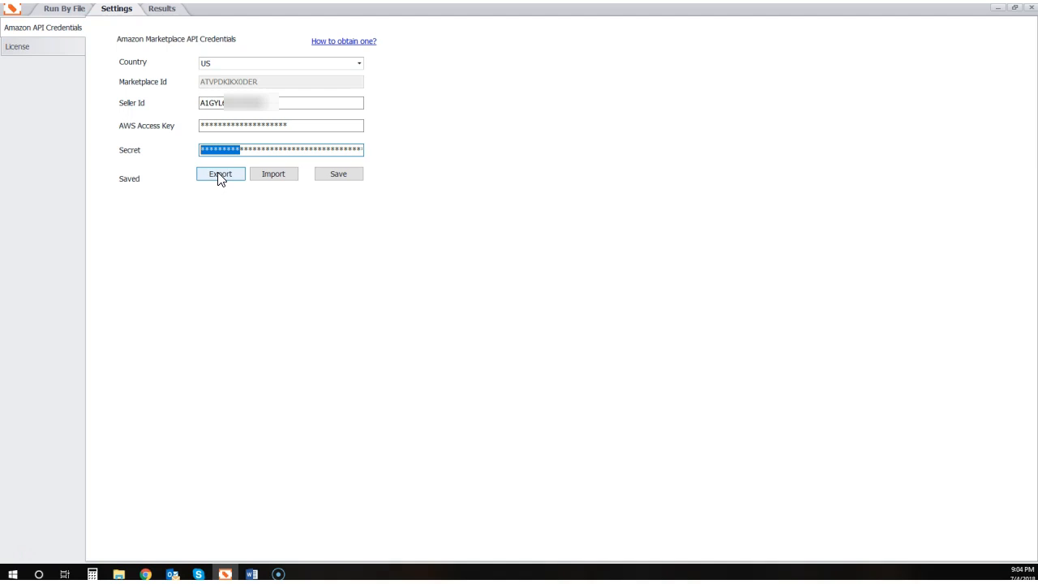
pyautogui.click(220, 173)
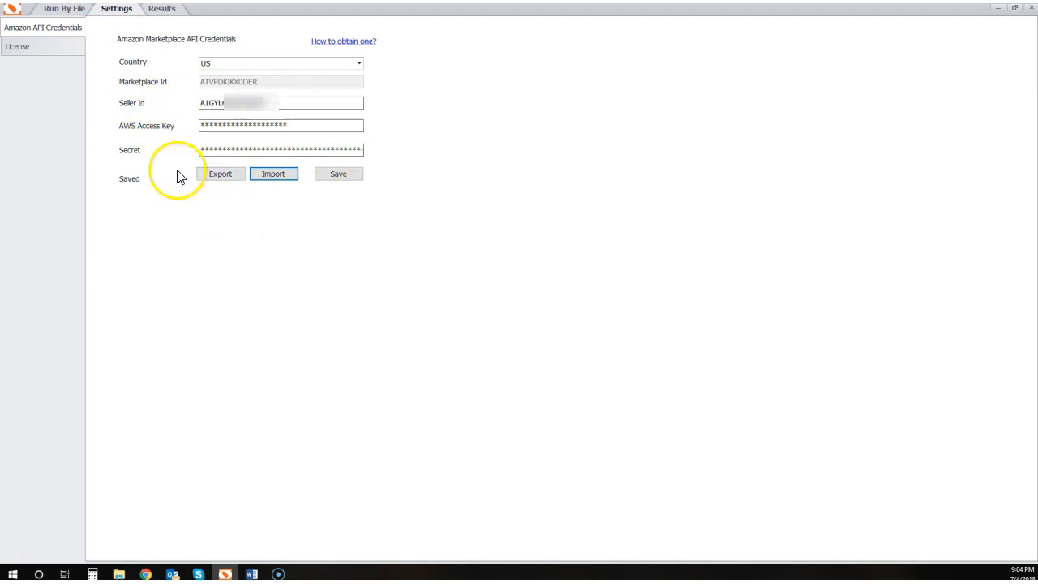
pyautogui.moveTo(150, 174)
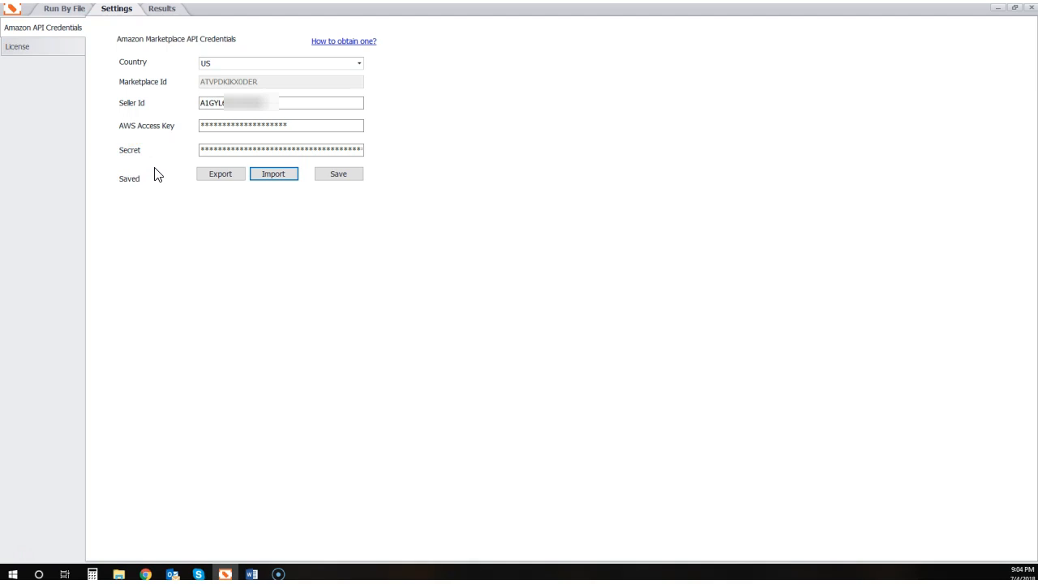
pyautogui.click(64, 9)
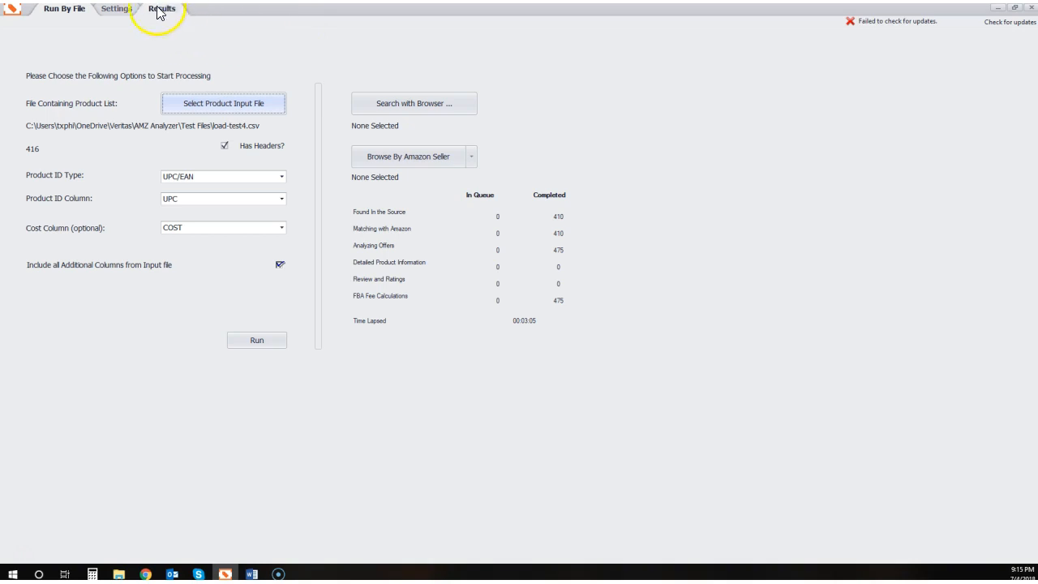
# Return to the Results grid with the eight Potential Winners 2 products
pyautogui.click(161, 8)
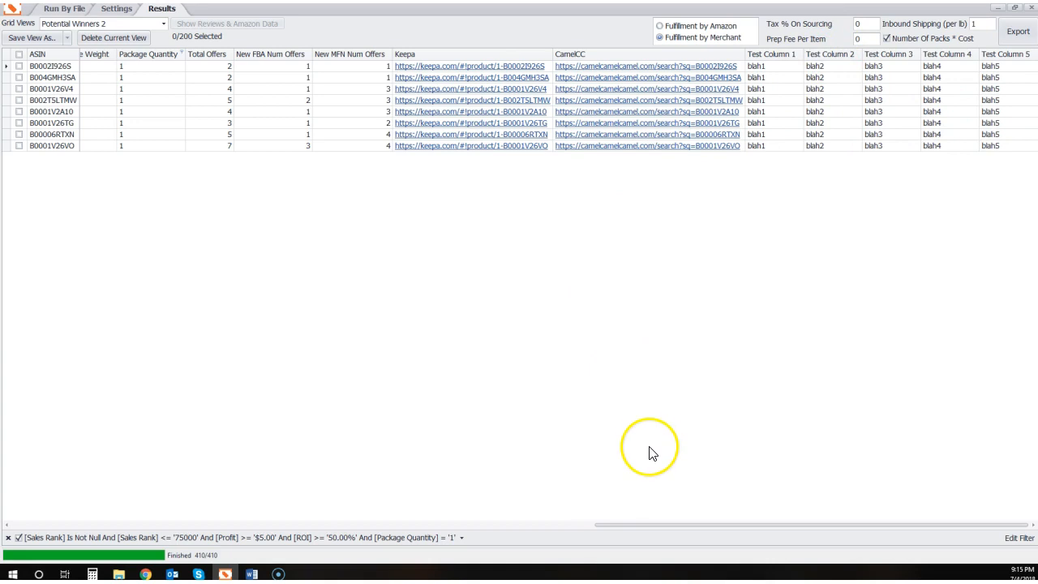
pyautogui.moveTo(647, 527)
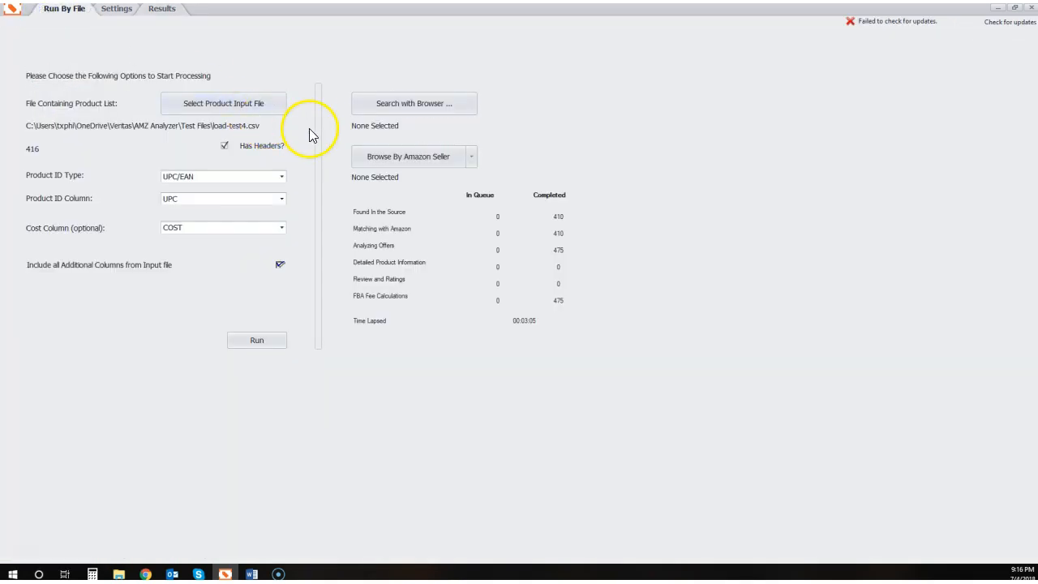
pyautogui.moveTo(226, 136)
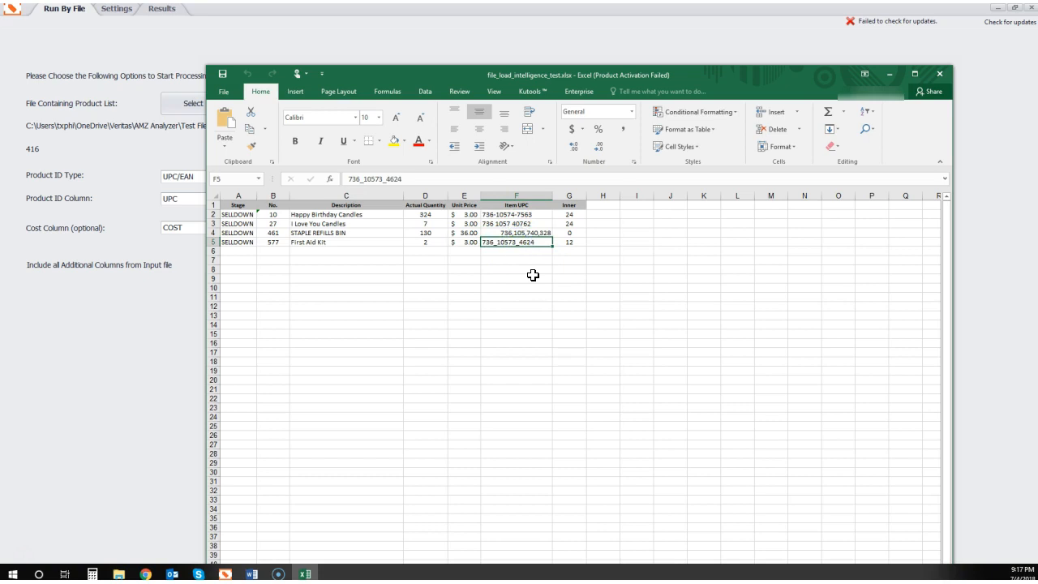
# Select the messy Item UPC values F2:F5 in Excel and choose a new input file
pyautogui.moveTo(516, 214); pyautogui.dragTo(517, 242)
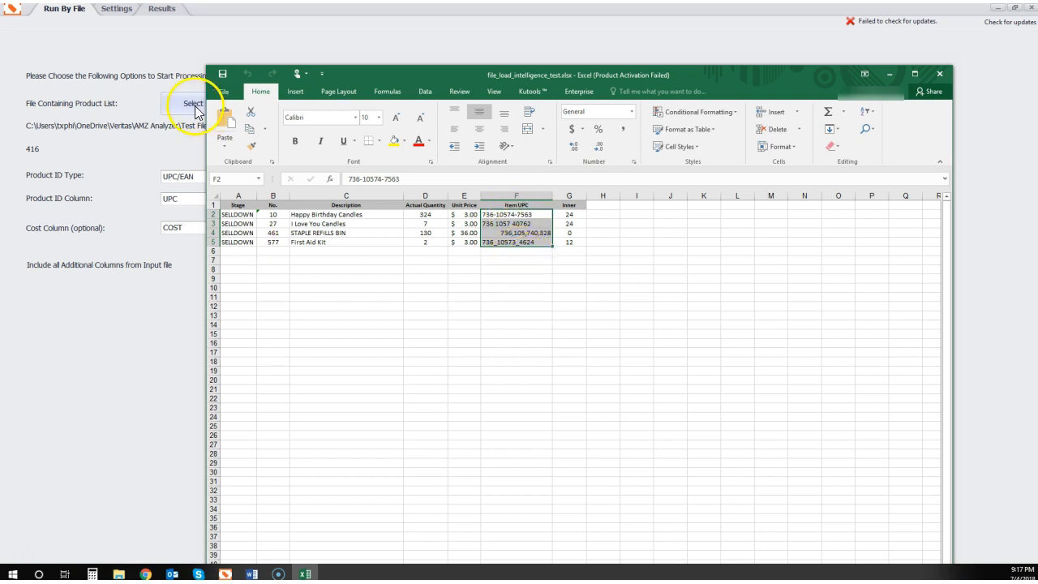
pyautogui.click(193, 104)
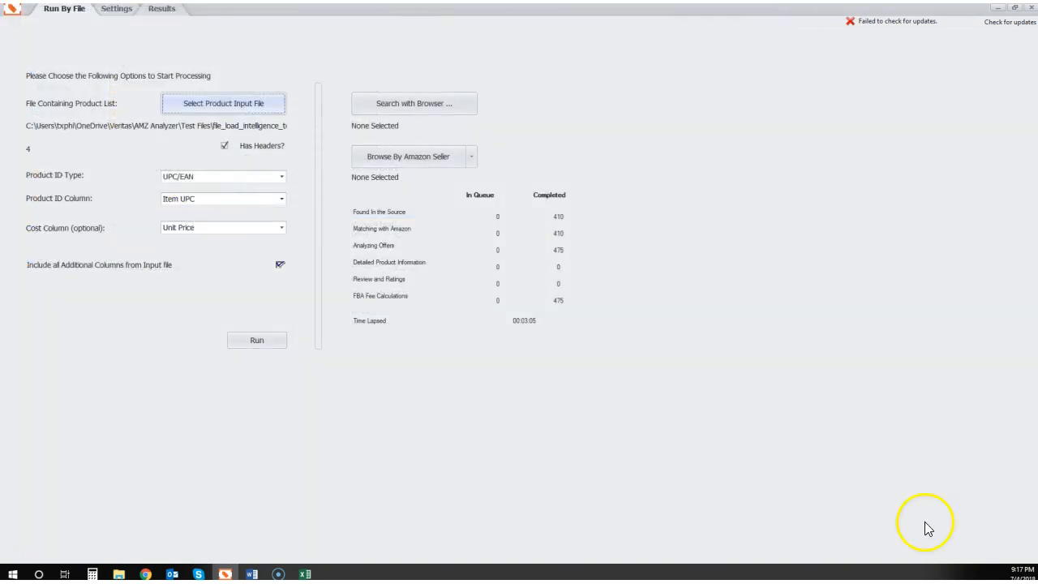
# Run the four-row workbook and select its Item UPC values to compare with Product IDs
pyautogui.click(256, 340)
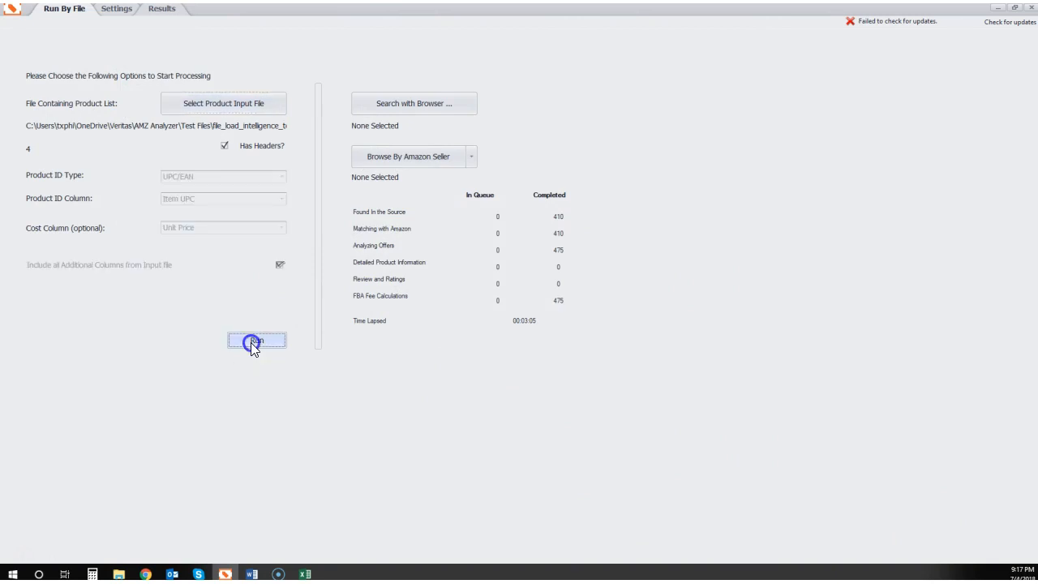
pyautogui.click(161, 9)
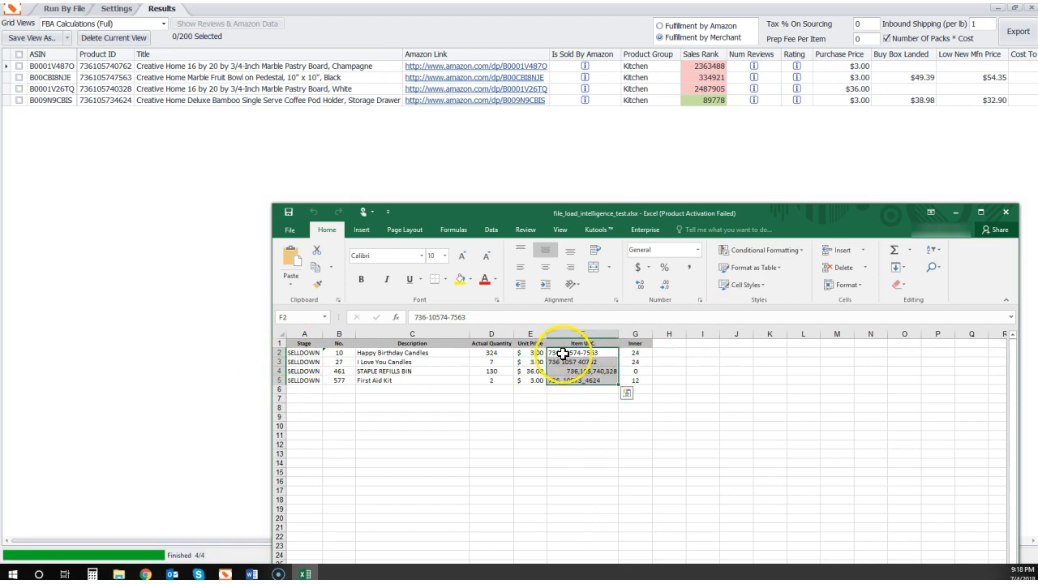
pyautogui.moveTo(564, 351); pyautogui.dragTo(570, 379)
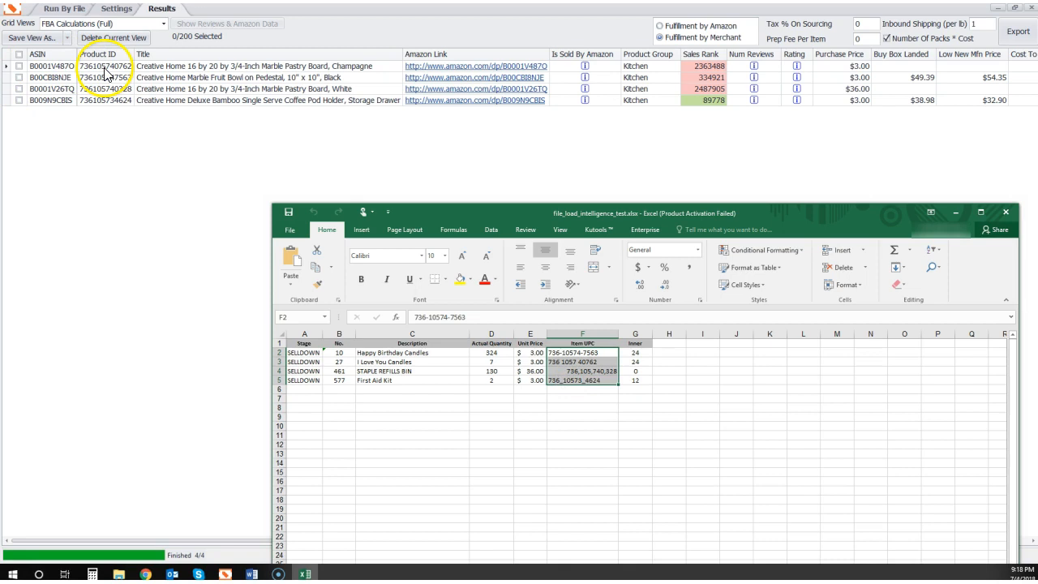
pyautogui.moveTo(108, 108)
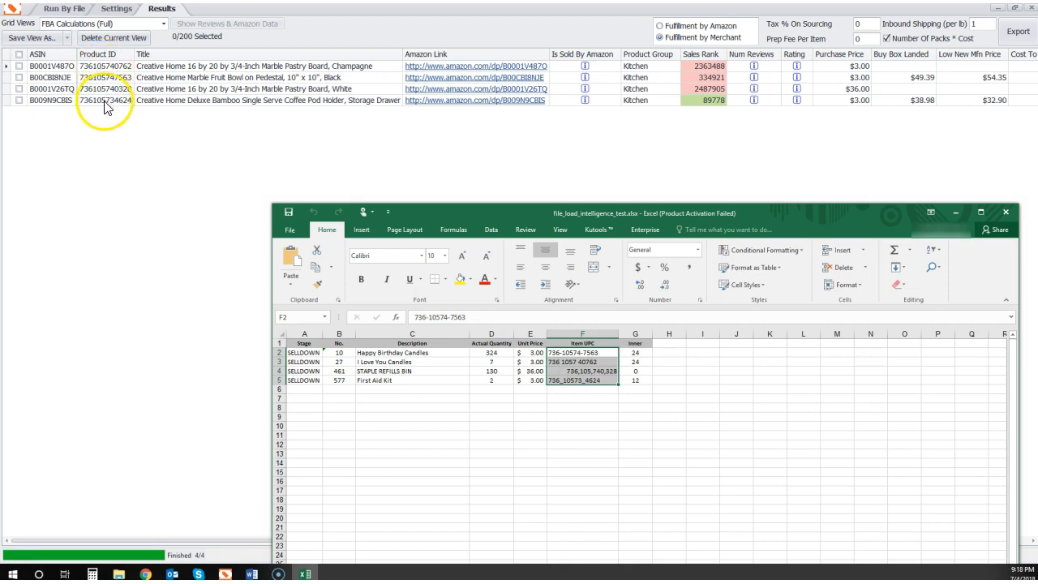